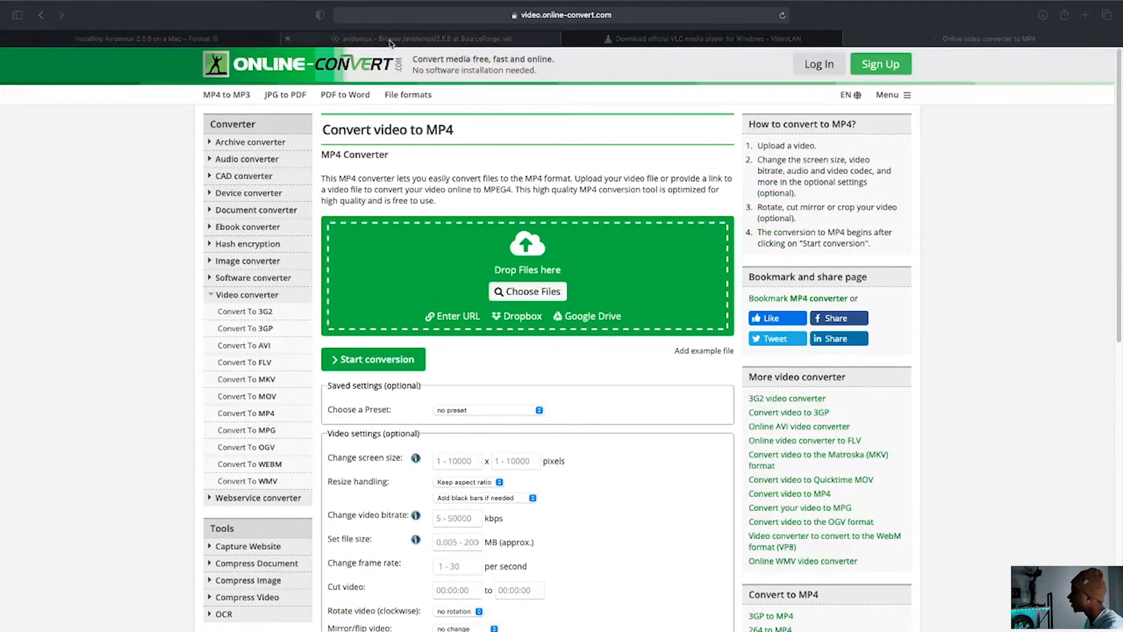
Step: Switch to the SourceForge avidemux 2.5.6 files listing in Safari
{"action": "left_click", "coordinate": [426, 39]}
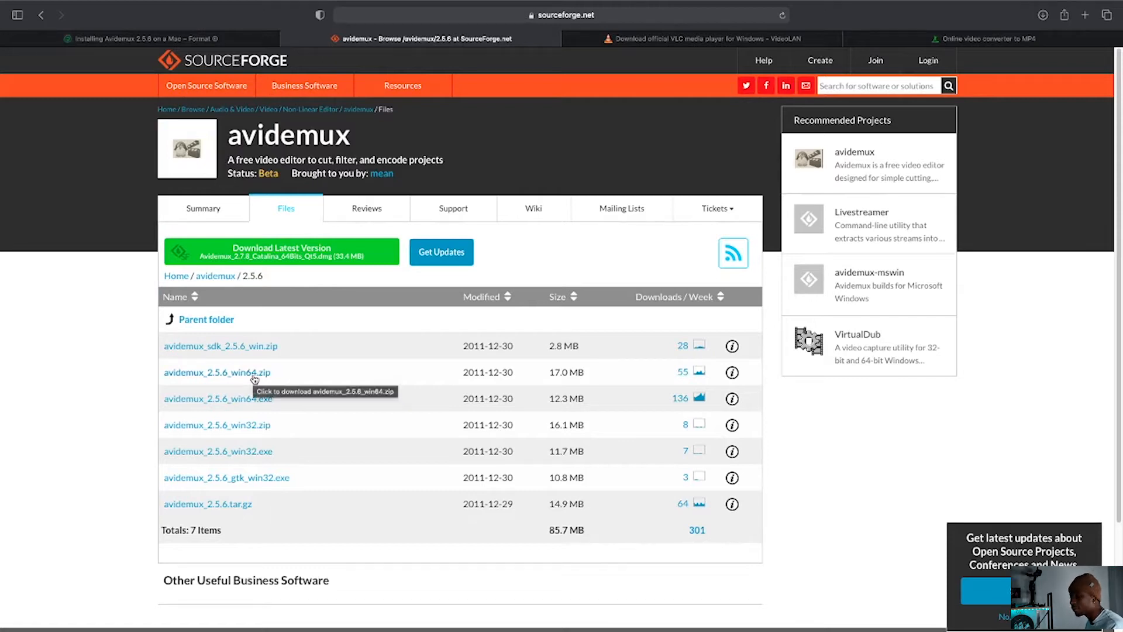
{"action": "mouse_move", "coordinate": [252, 372]}
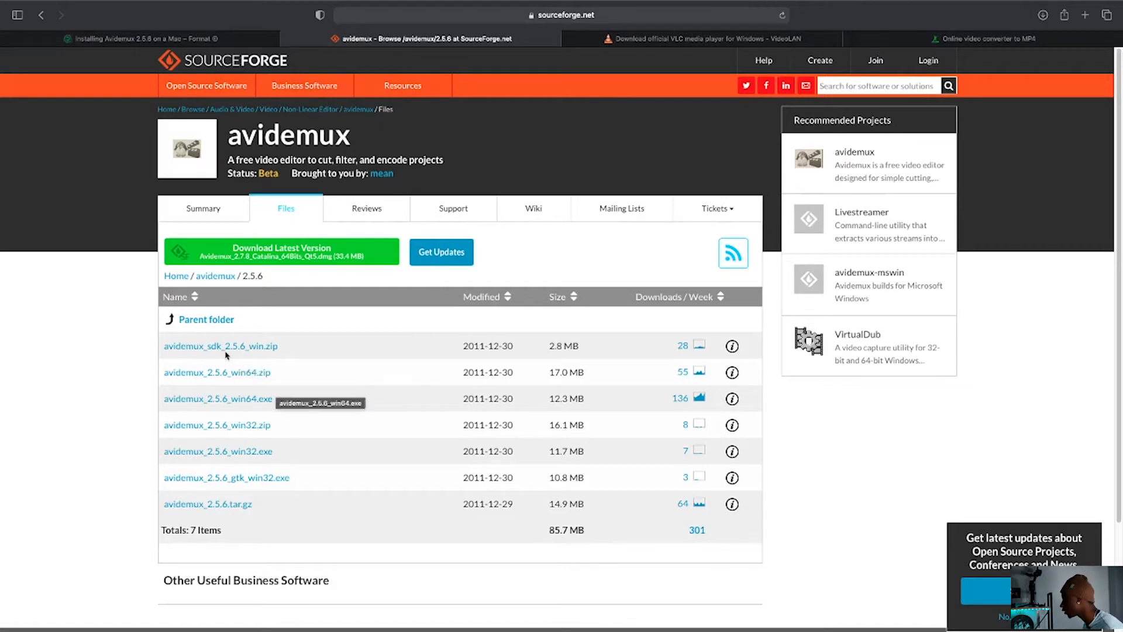
{"action": "mouse_move", "coordinate": [239, 372]}
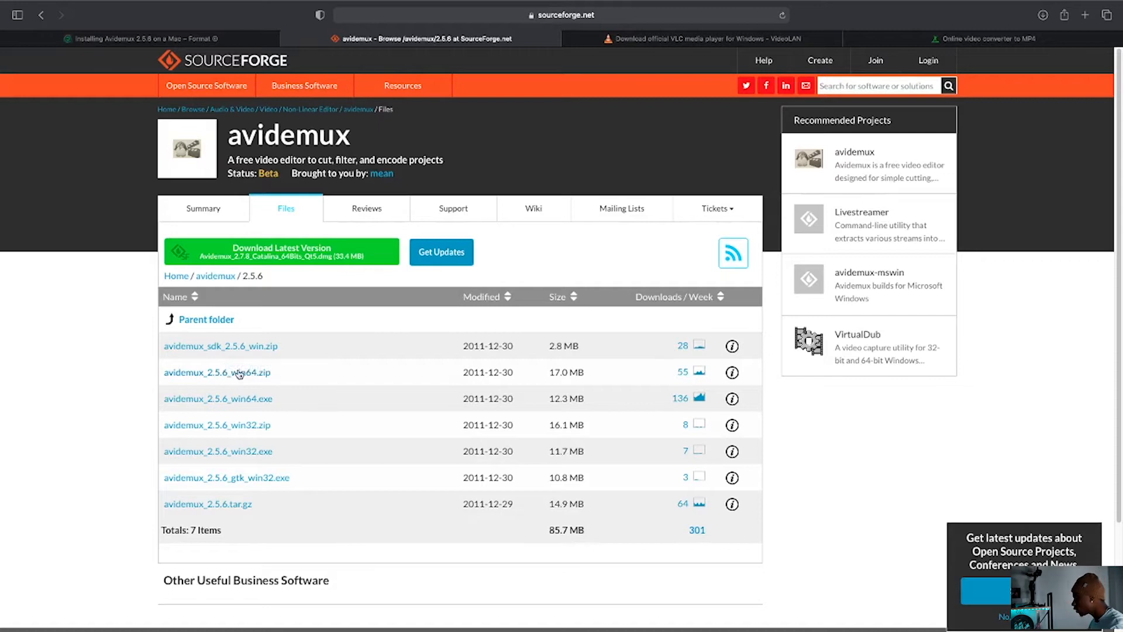
{"action": "mouse_move", "coordinate": [246, 376]}
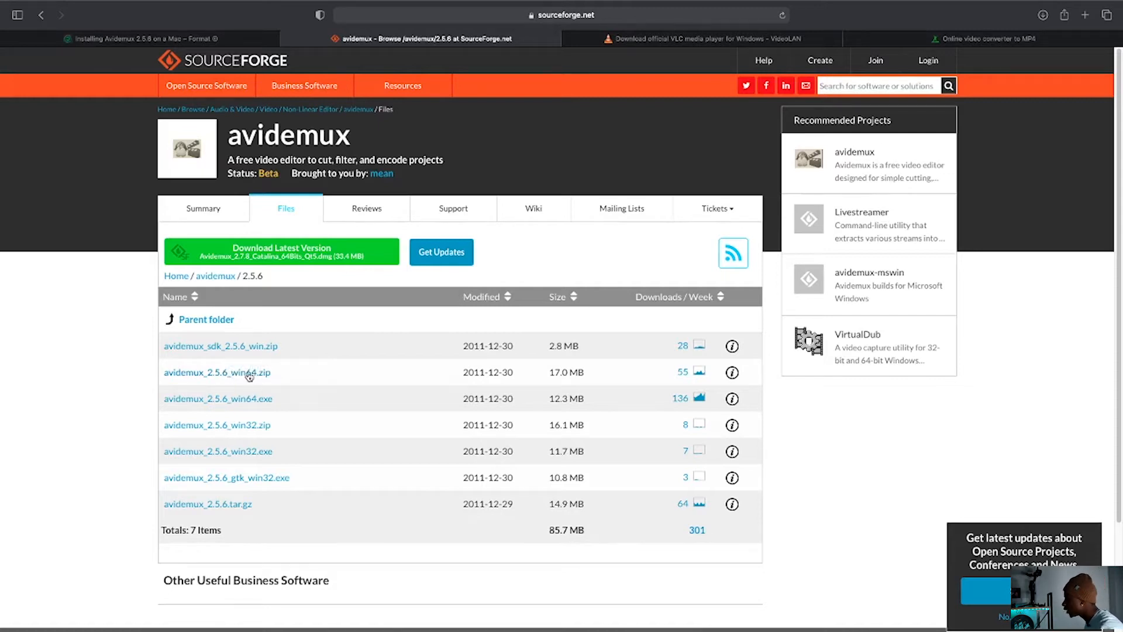
{"action": "mouse_move", "coordinate": [217, 372]}
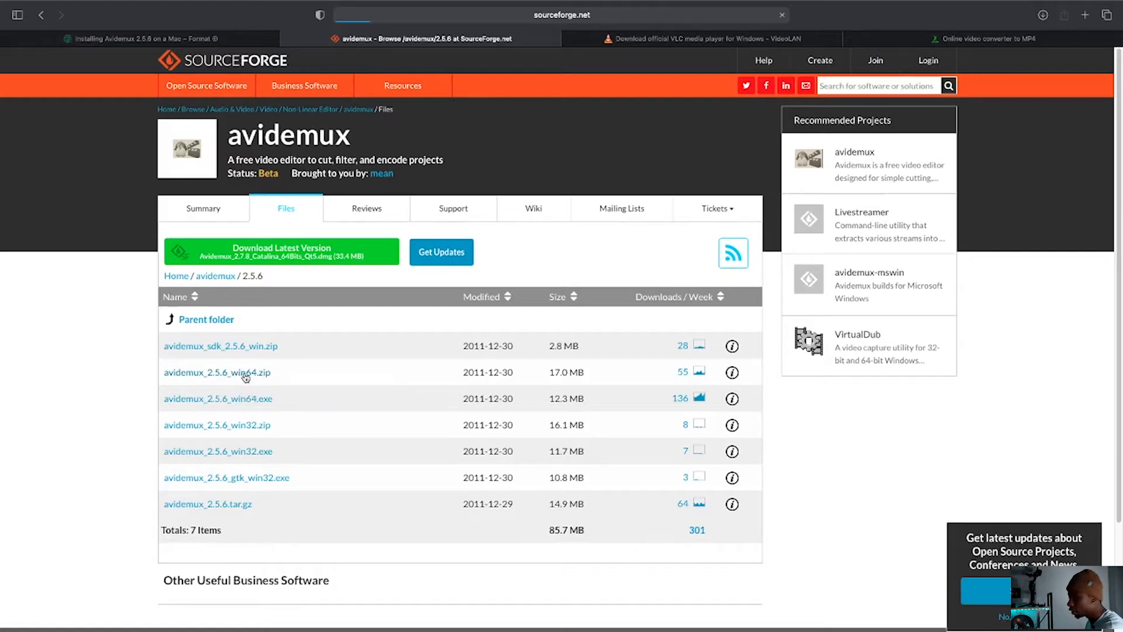
Step: Start downloading avidemux_2.5.6_win64.zip and return to the Mac installation guide
{"action": "left_click", "coordinate": [217, 372]}
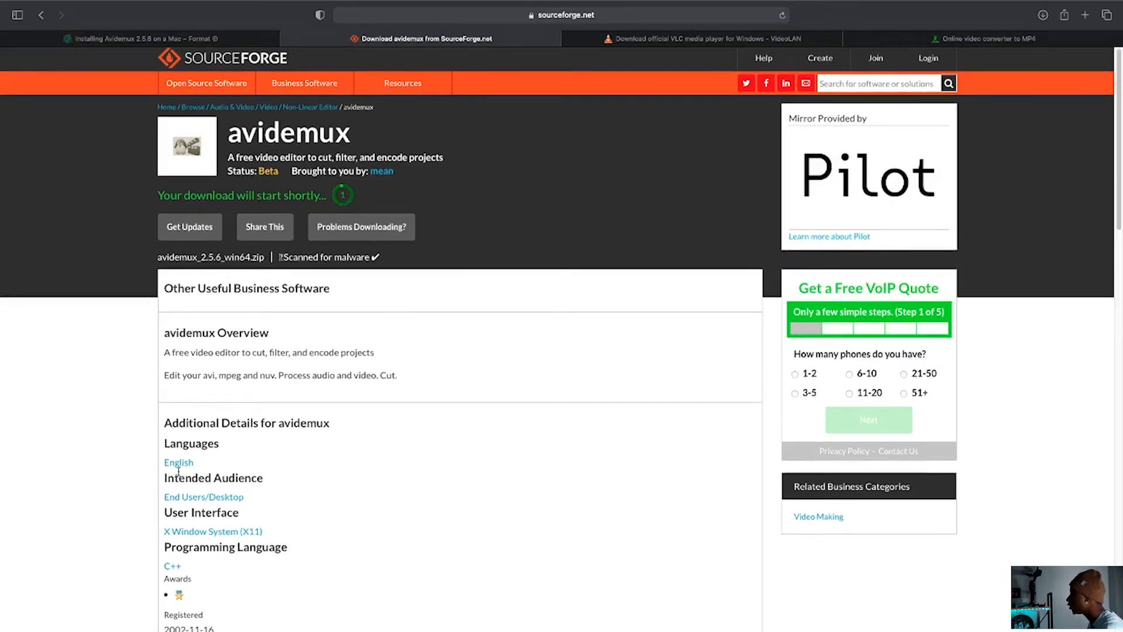
{"action": "scroll", "scroll_direction": "down", "scroll_amount": 3}
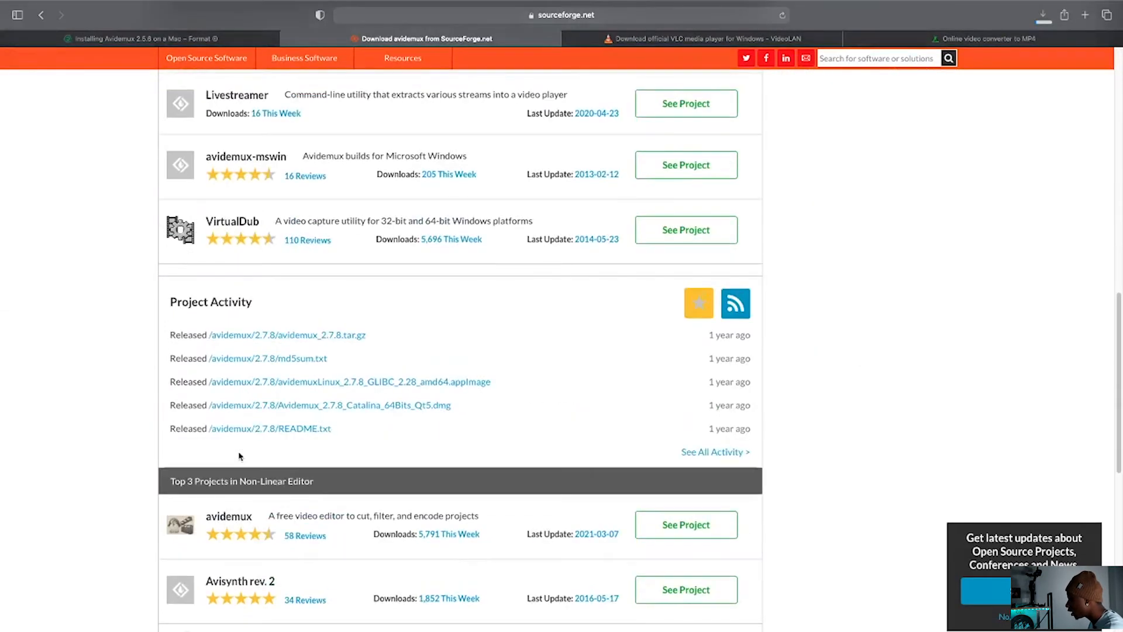
{"action": "mouse_move", "coordinate": [782, 293]}
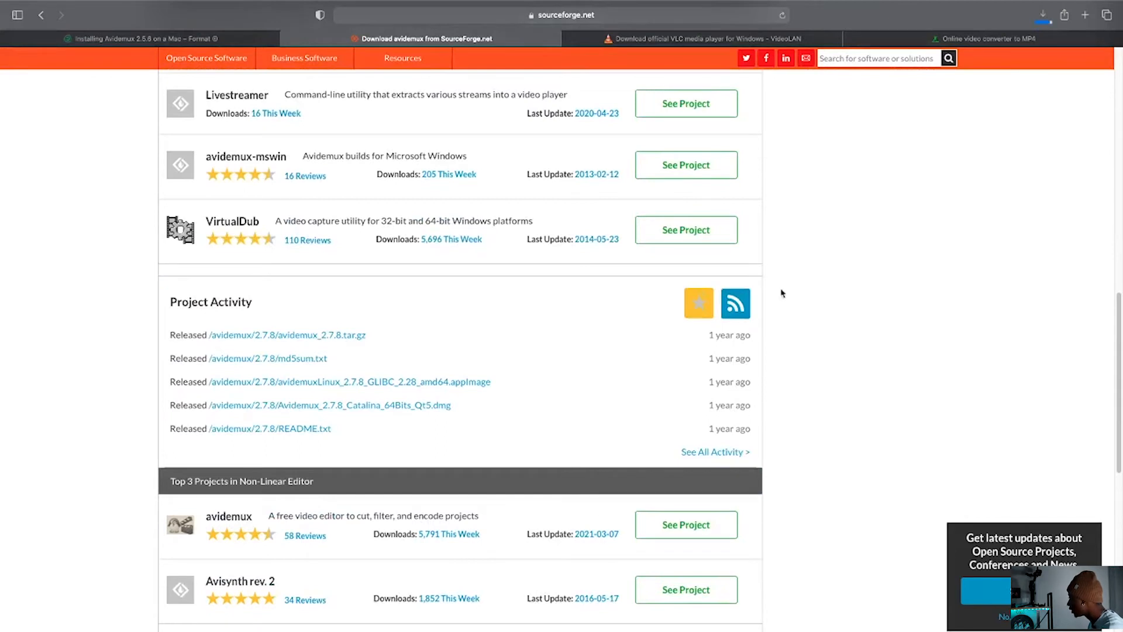
{"action": "left_click", "coordinate": [1043, 14]}
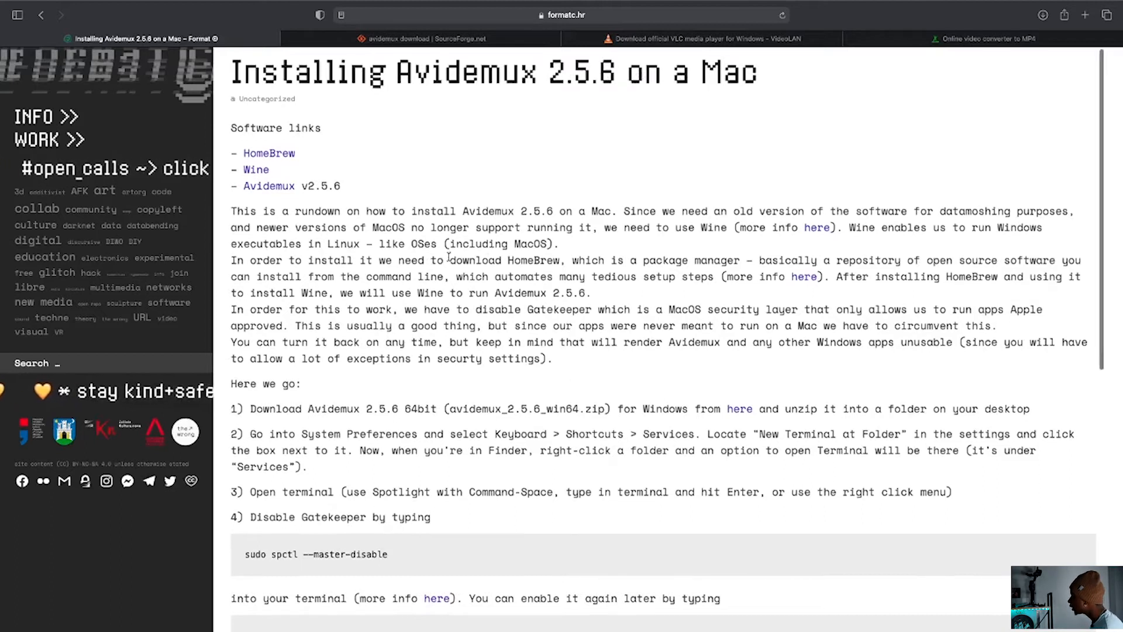
{"action": "scroll", "scroll_direction": "down", "scroll_amount": 3}
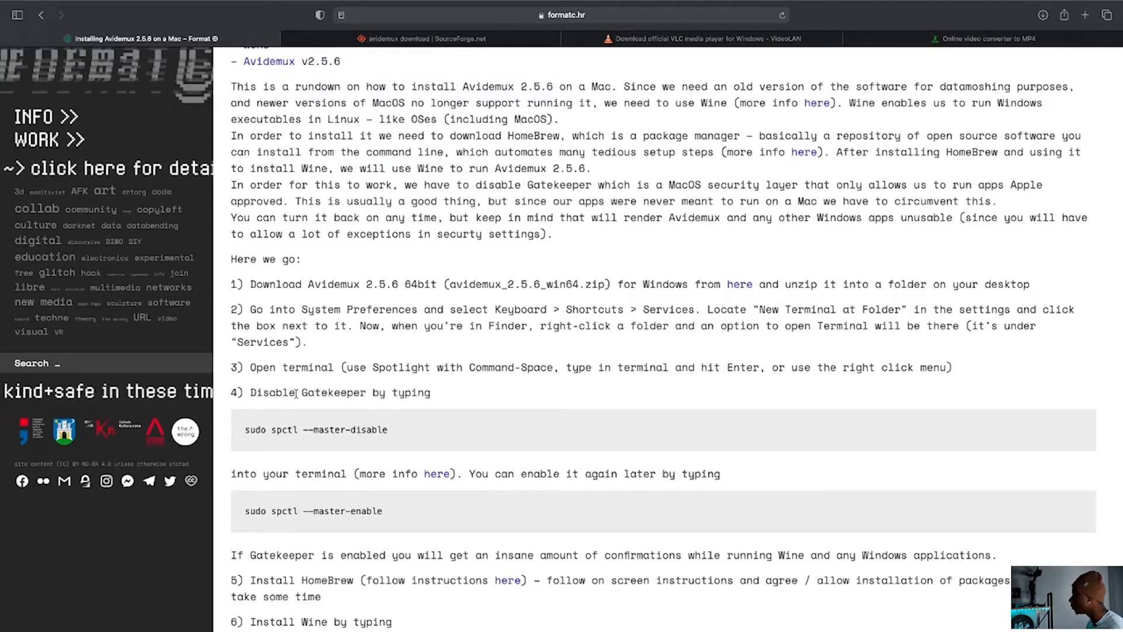
{"action": "scroll", "scroll_direction": "down", "scroll_amount": 3}
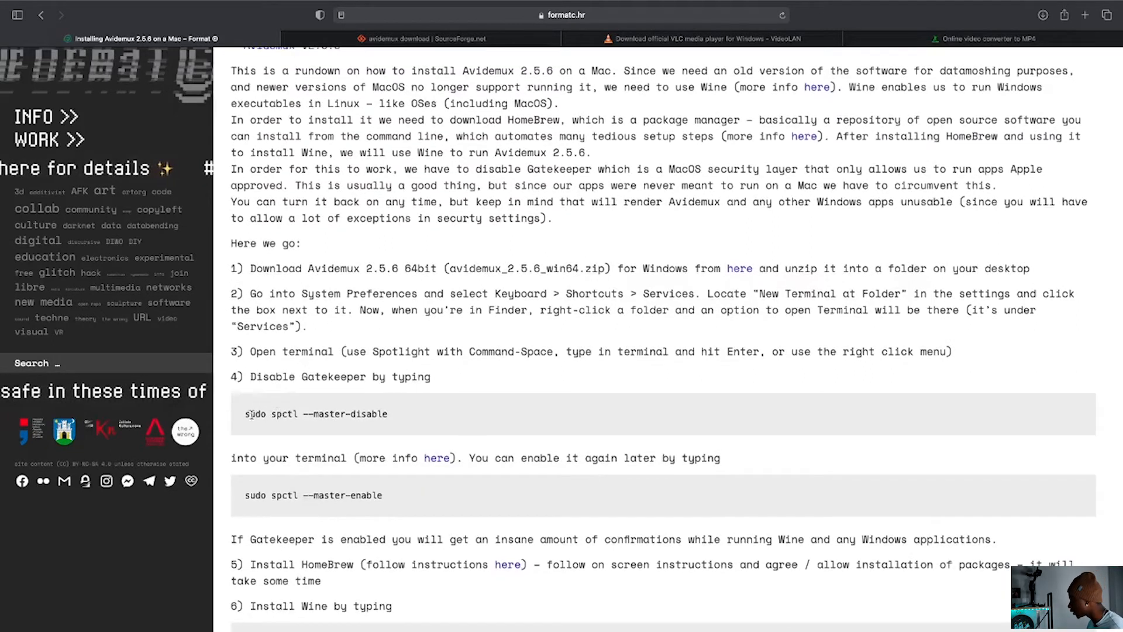
{"action": "scroll", "scroll_direction": "down", "scroll_amount": 3}
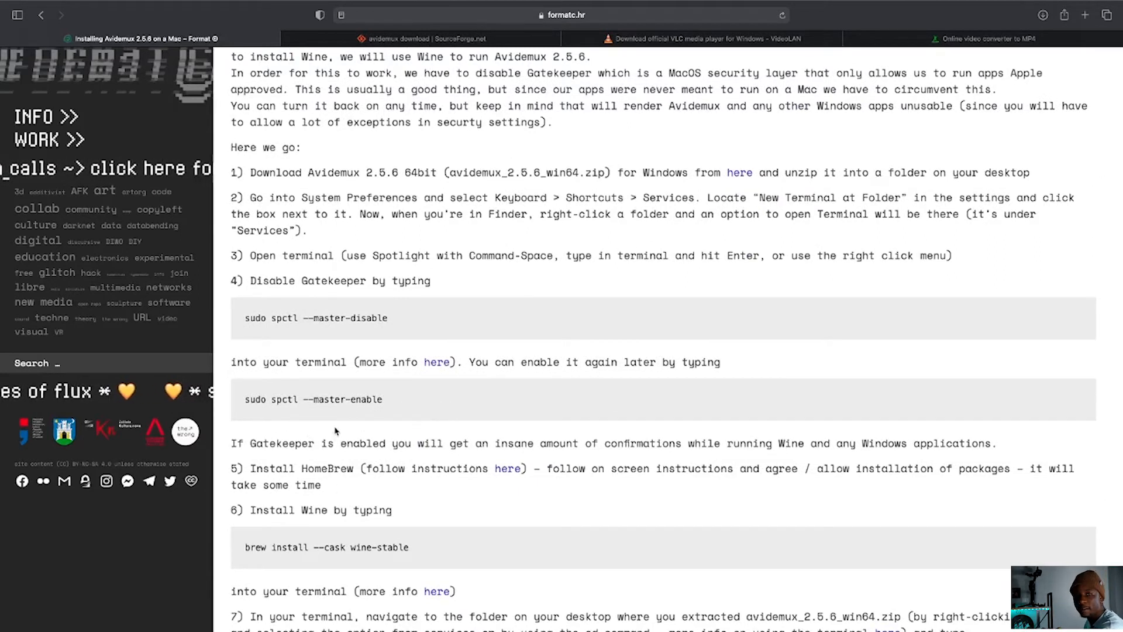
{"action": "scroll", "scroll_direction": "down", "scroll_amount": 3}
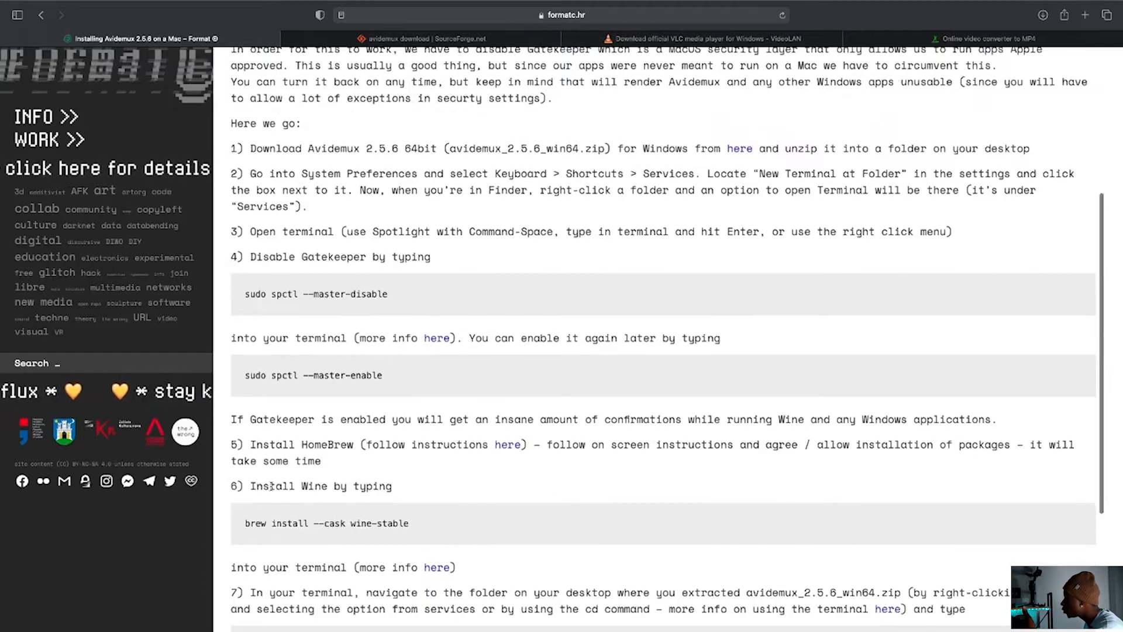
{"action": "scroll", "scroll_direction": "down", "scroll_amount": 3}
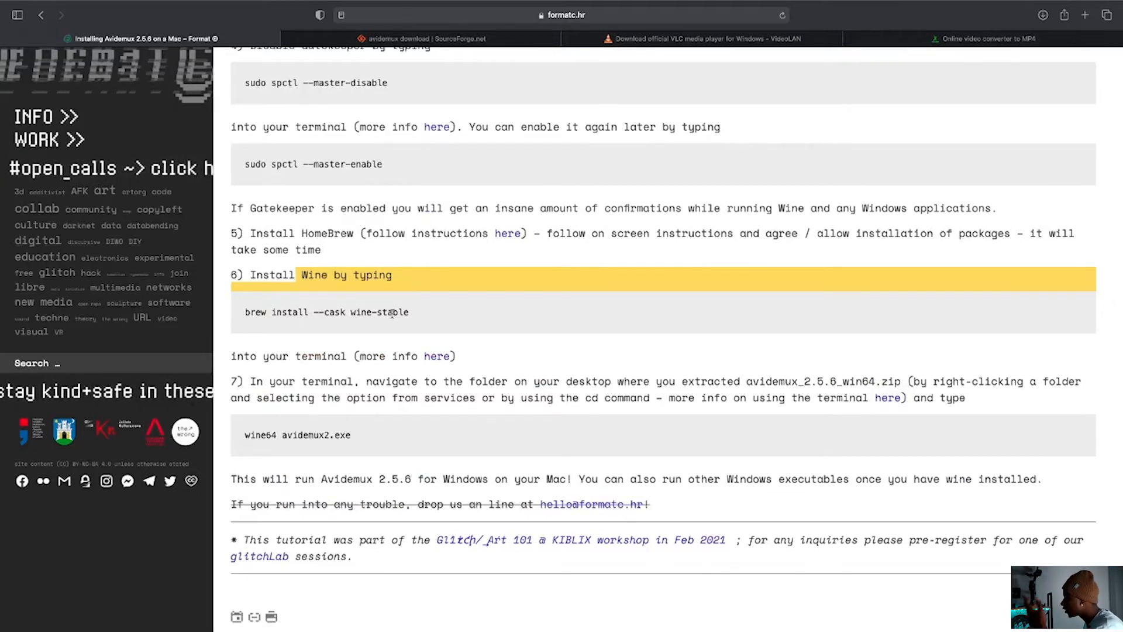
{"action": "scroll", "scroll_direction": "down", "scroll_amount": 3}
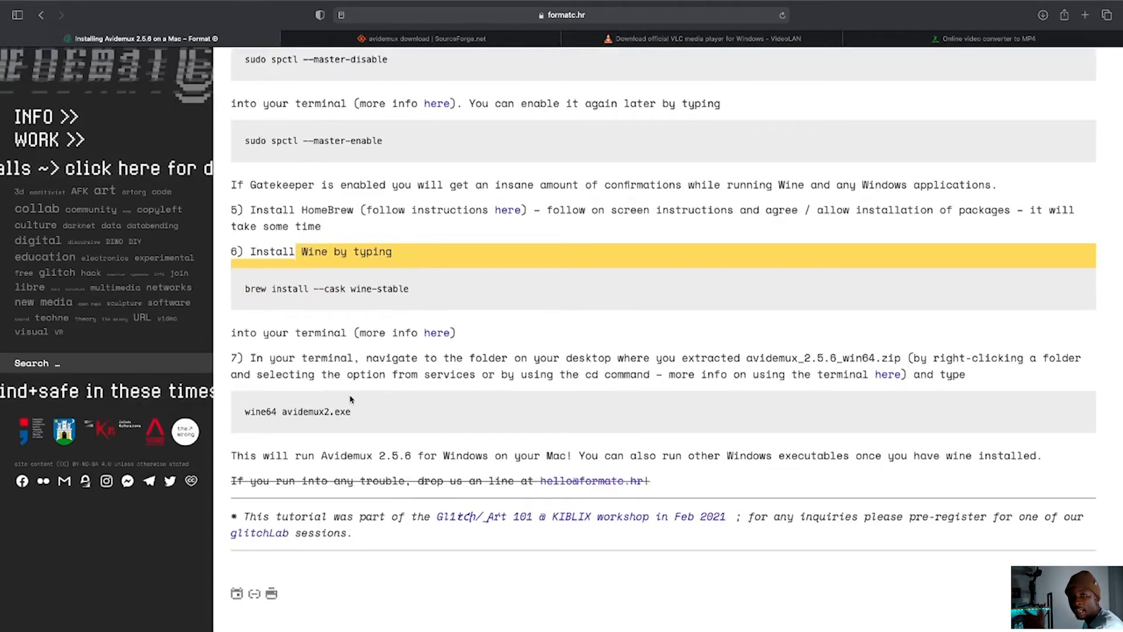
{"action": "scroll", "scroll_direction": "up", "scroll_amount": 3}
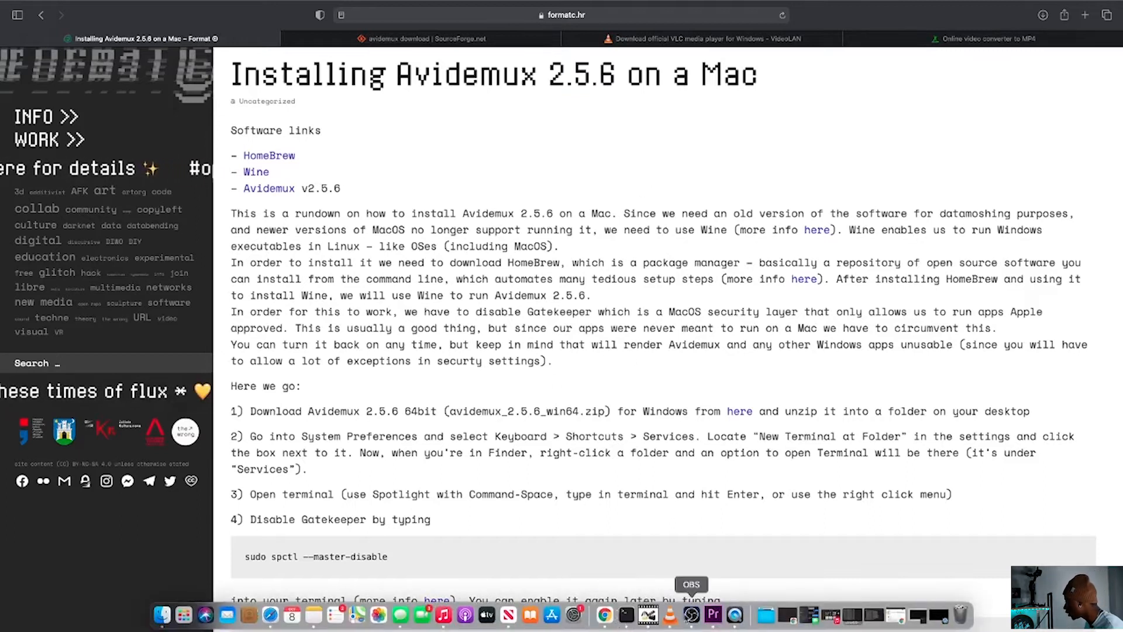
Step: Switch to the Premiere Pro datamosh project and scrub through its four-clip sequence to the end
{"action": "left_click", "coordinate": [713, 615]}
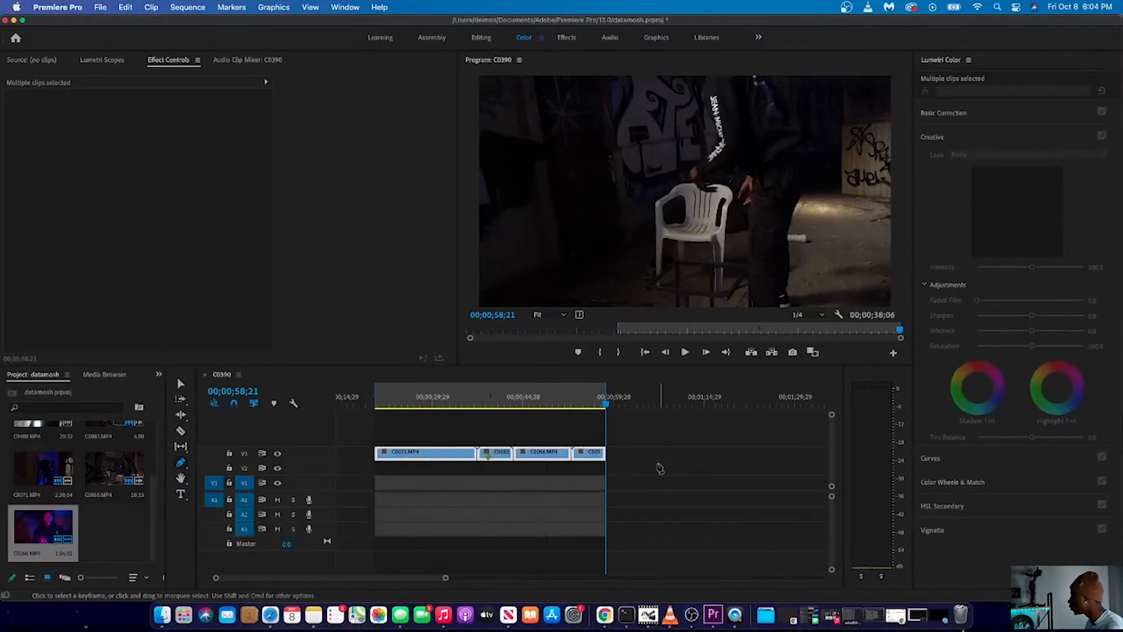
{"action": "left_click", "coordinate": [424, 402]}
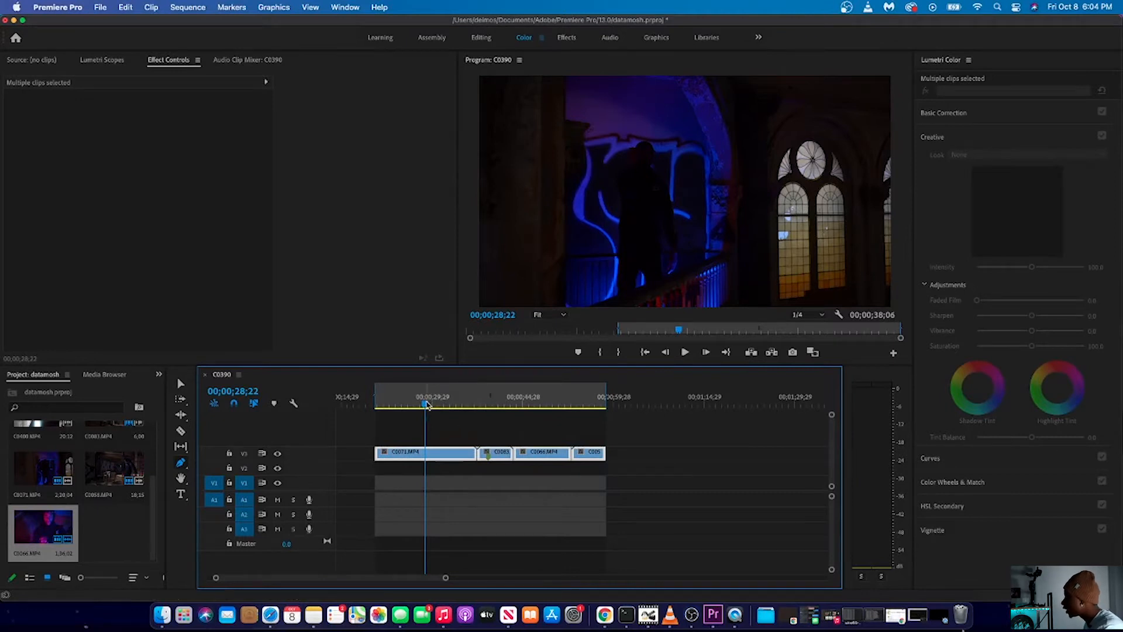
{"action": "left_click", "coordinate": [470, 406]}
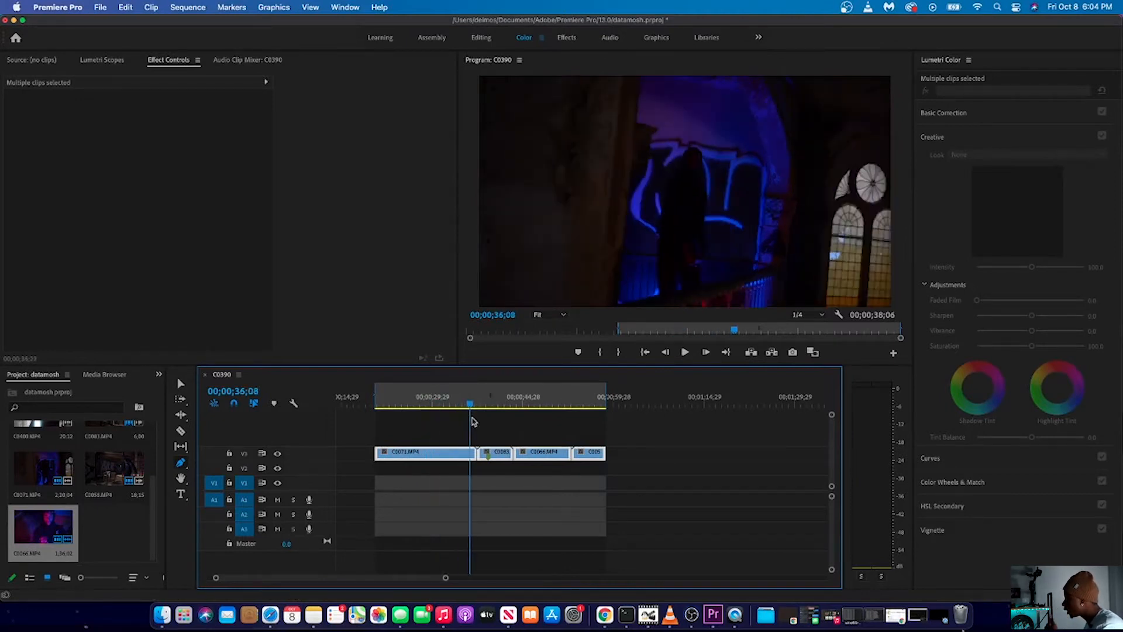
{"action": "left_click_drag", "start_coordinate": [469, 404], "coordinate": [496, 404]}
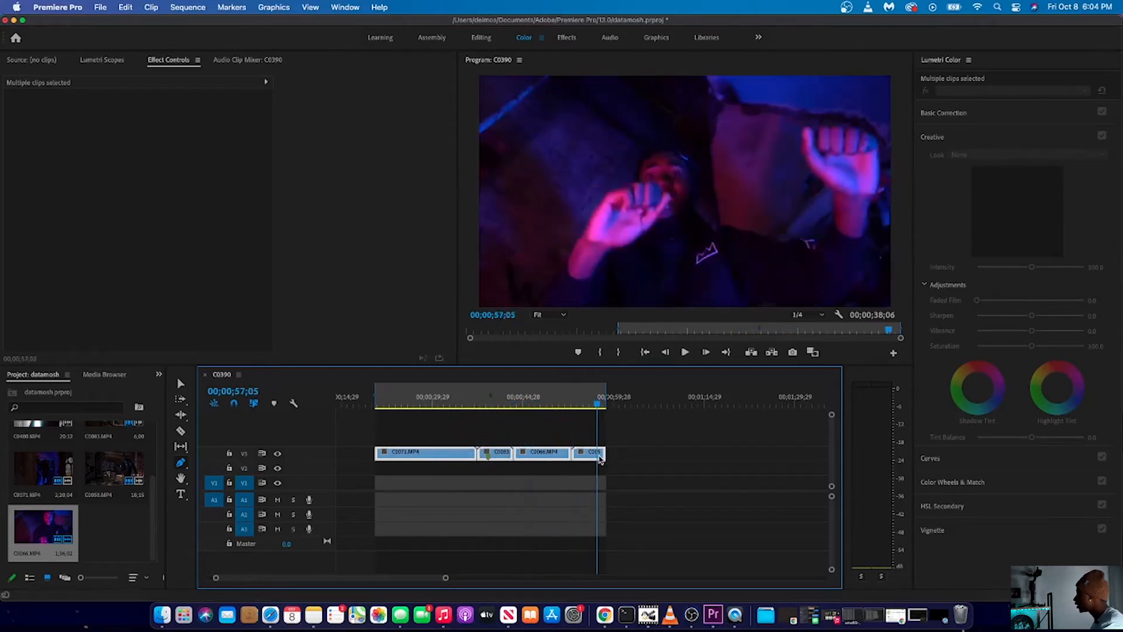
{"action": "left_click", "coordinate": [583, 403]}
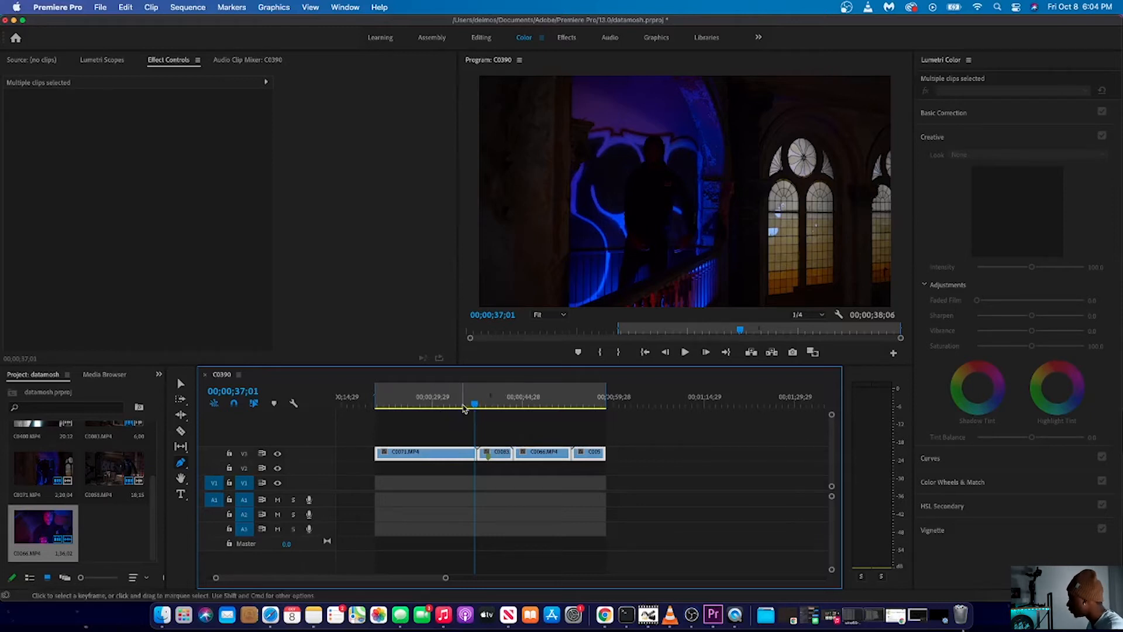
{"action": "left_click", "coordinate": [521, 403]}
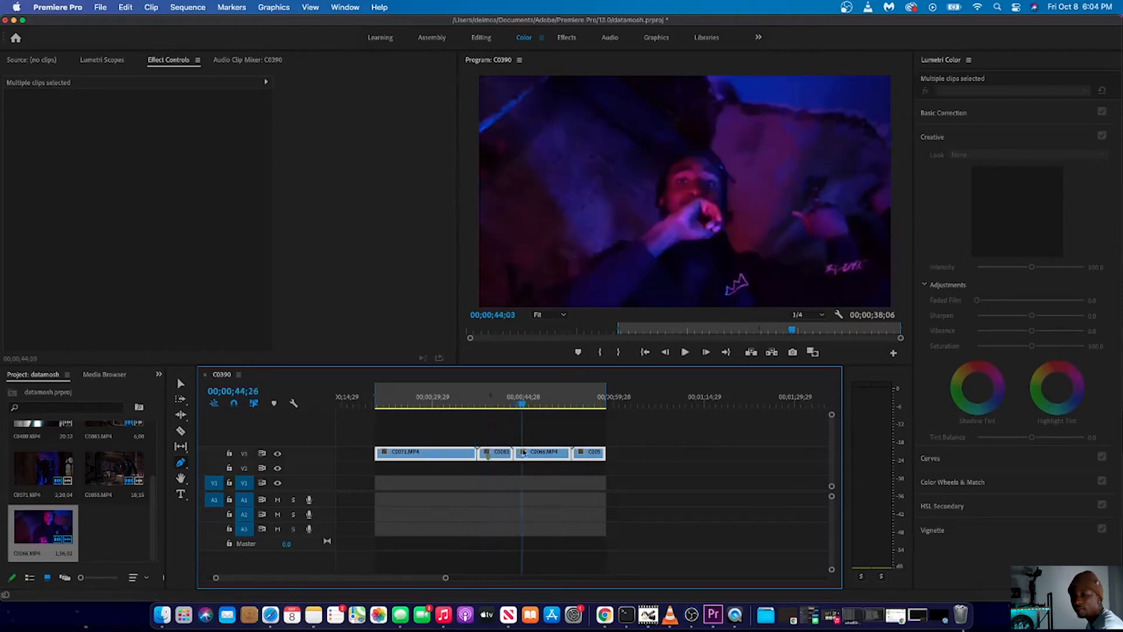
{"action": "left_click", "coordinate": [530, 403]}
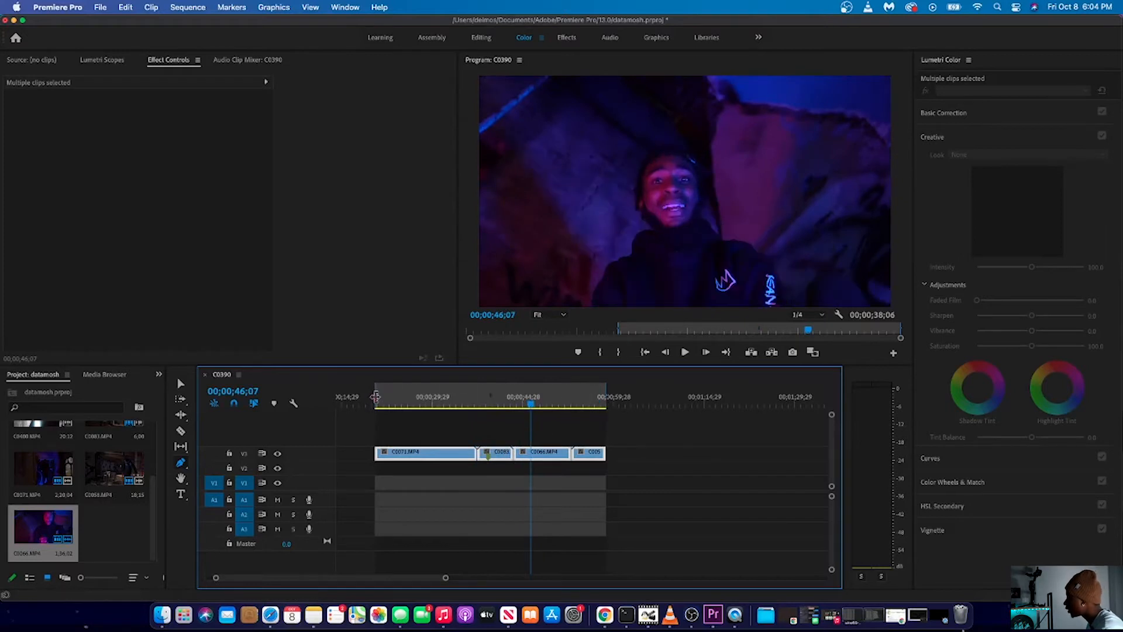
{"action": "left_click", "coordinate": [376, 405]}
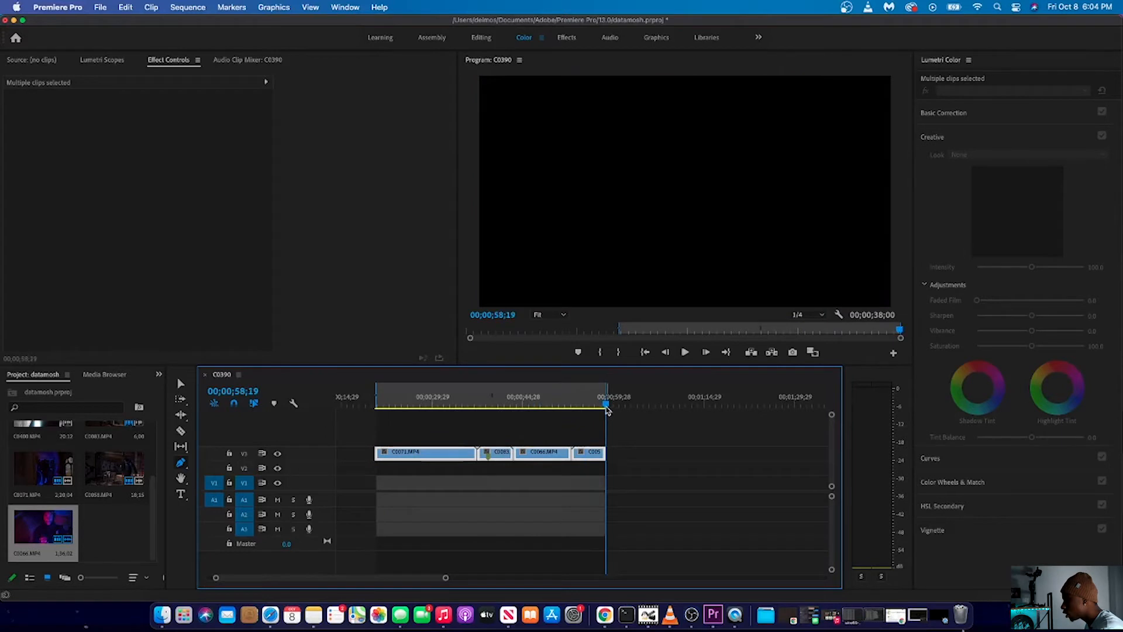
Step: Bring up Premiere Pro's File menu over the datamosh project
{"action": "left_click", "coordinate": [99, 7]}
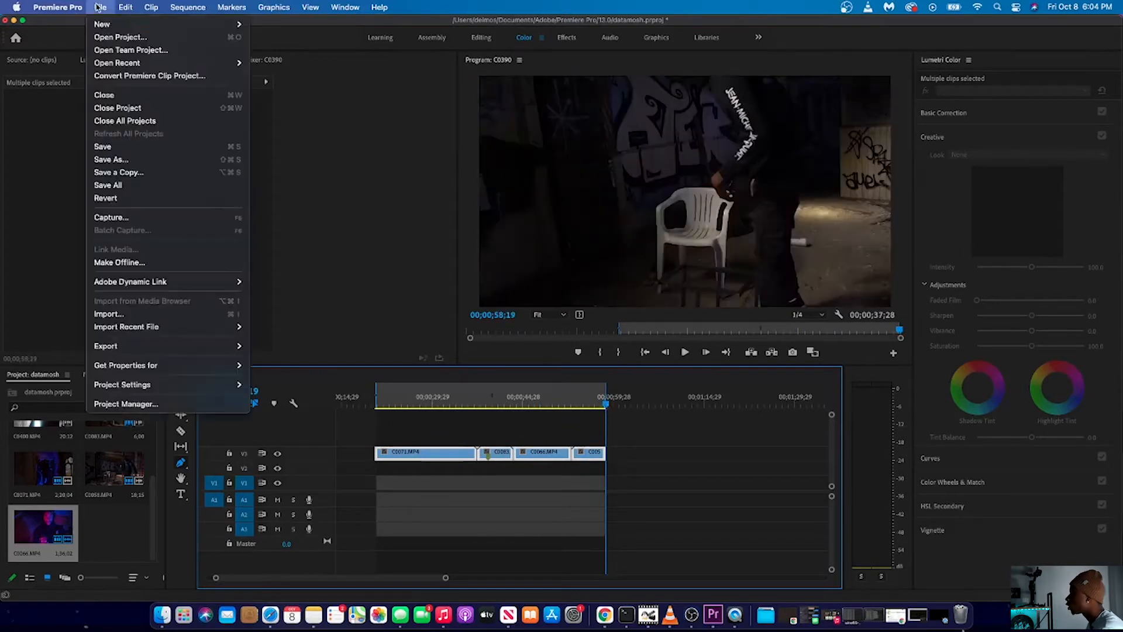
{"action": "mouse_move", "coordinate": [105, 345]}
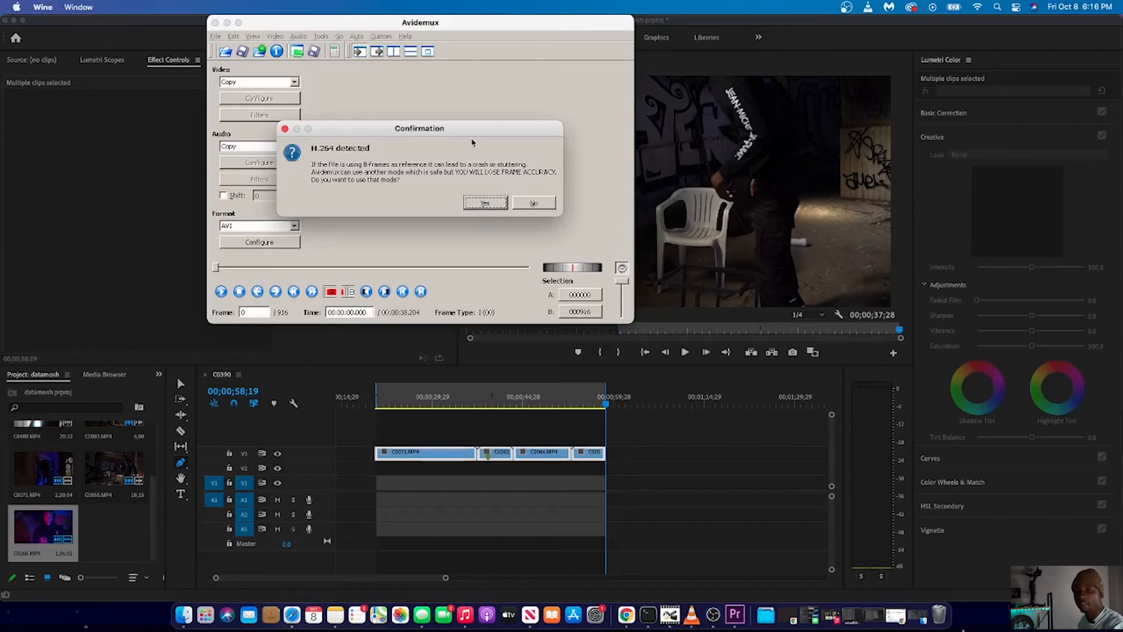
{"action": "mouse_move", "coordinate": [521, 194]}
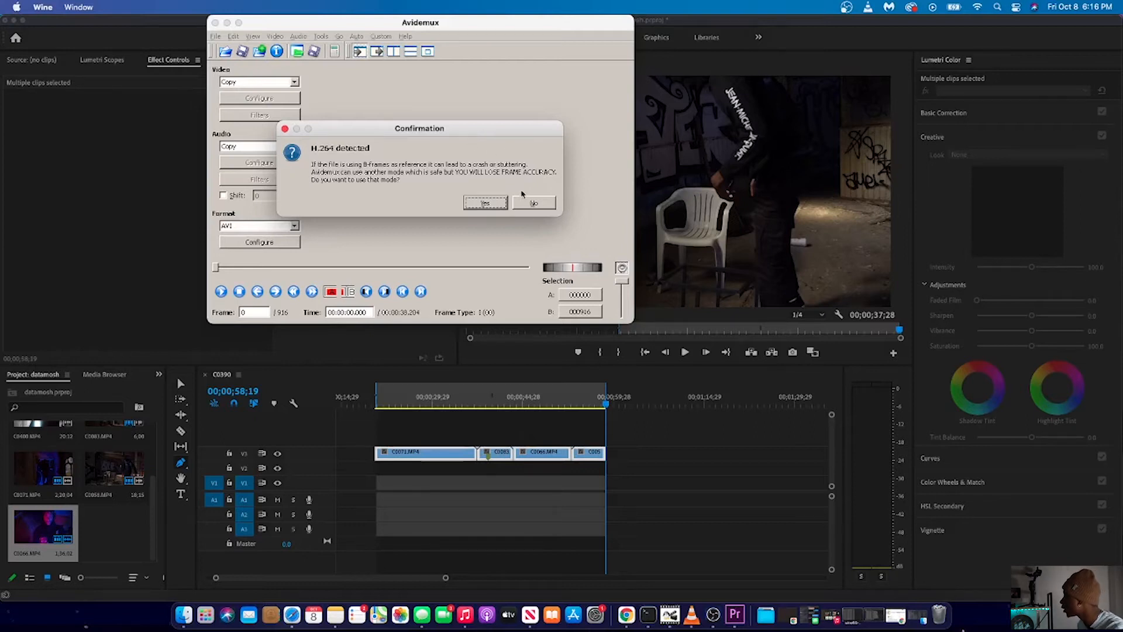
{"action": "left_click", "coordinate": [533, 203]}
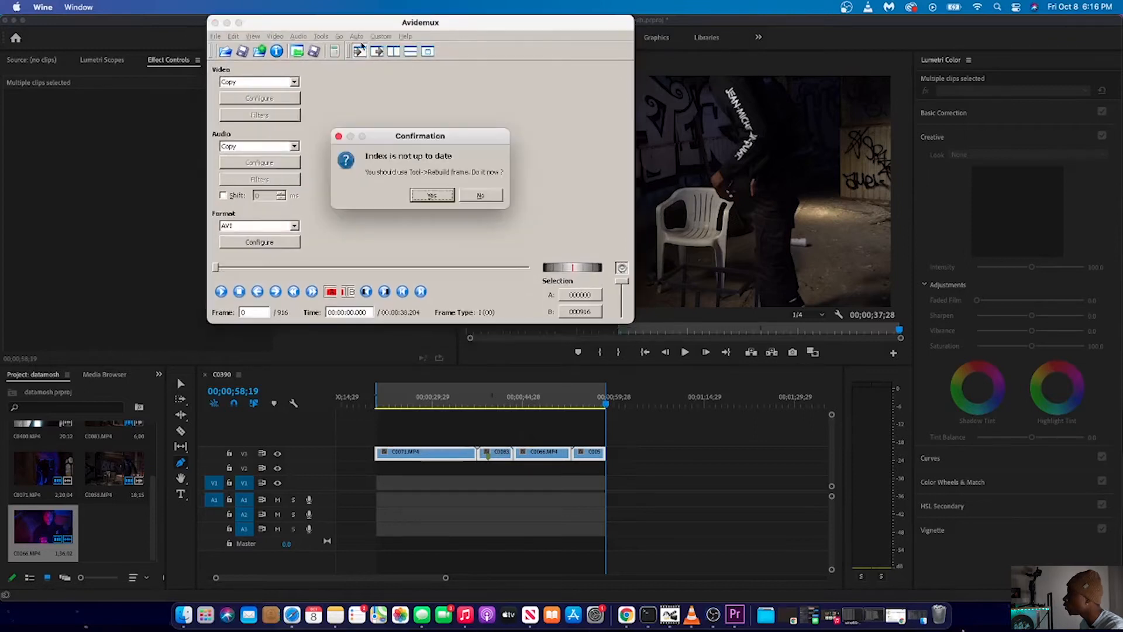
{"action": "left_click", "coordinate": [431, 195]}
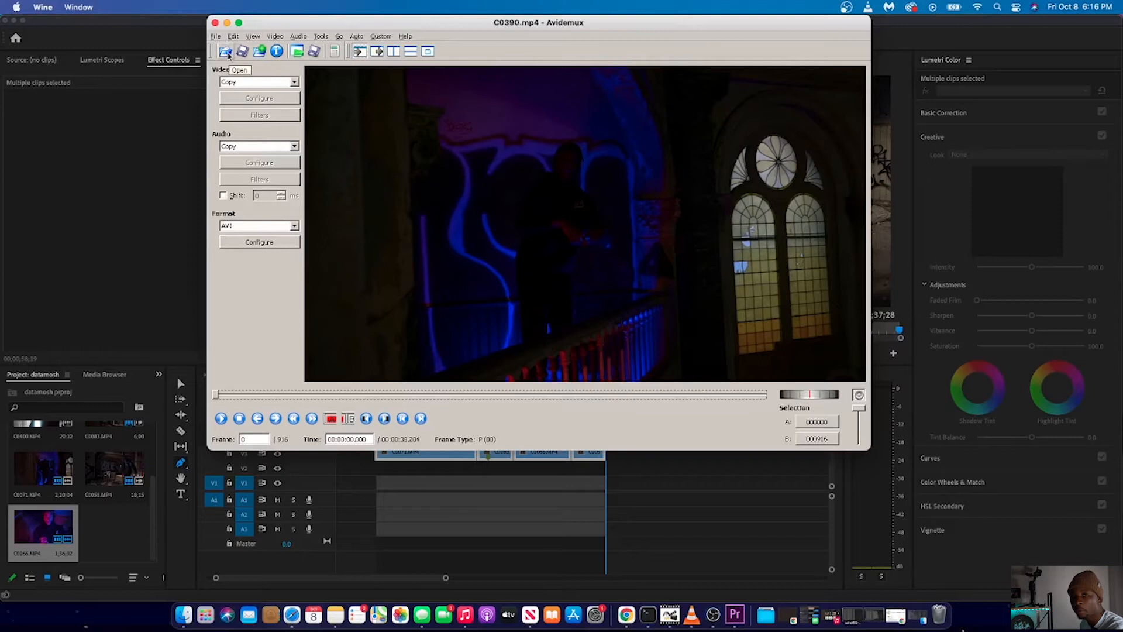
{"action": "left_click", "coordinate": [227, 51]}
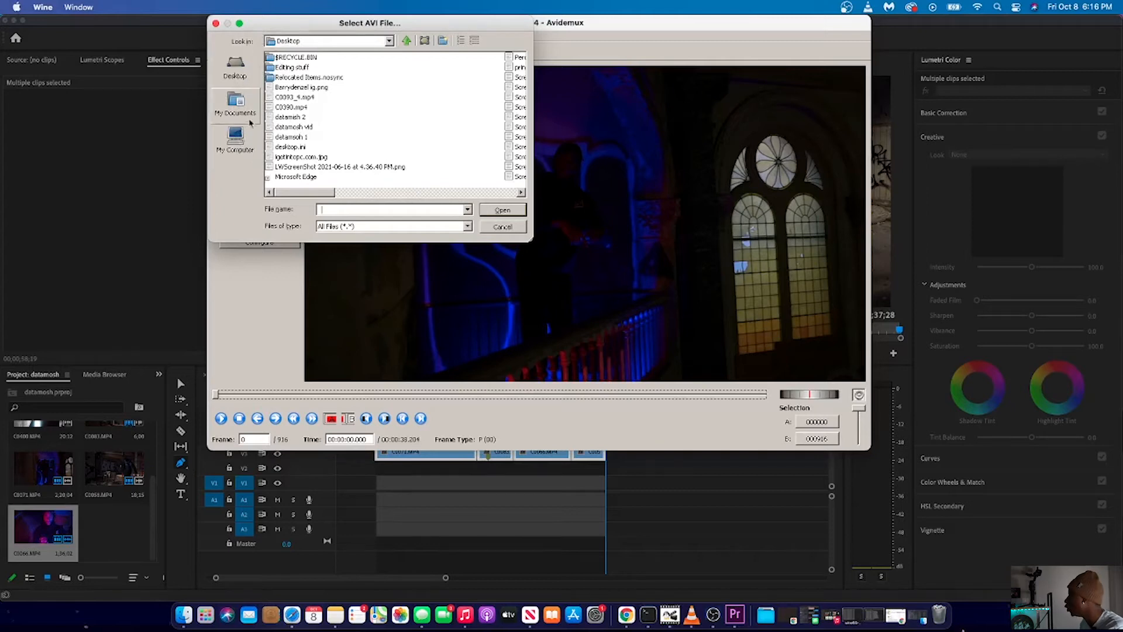
{"action": "mouse_move", "coordinate": [373, 106]}
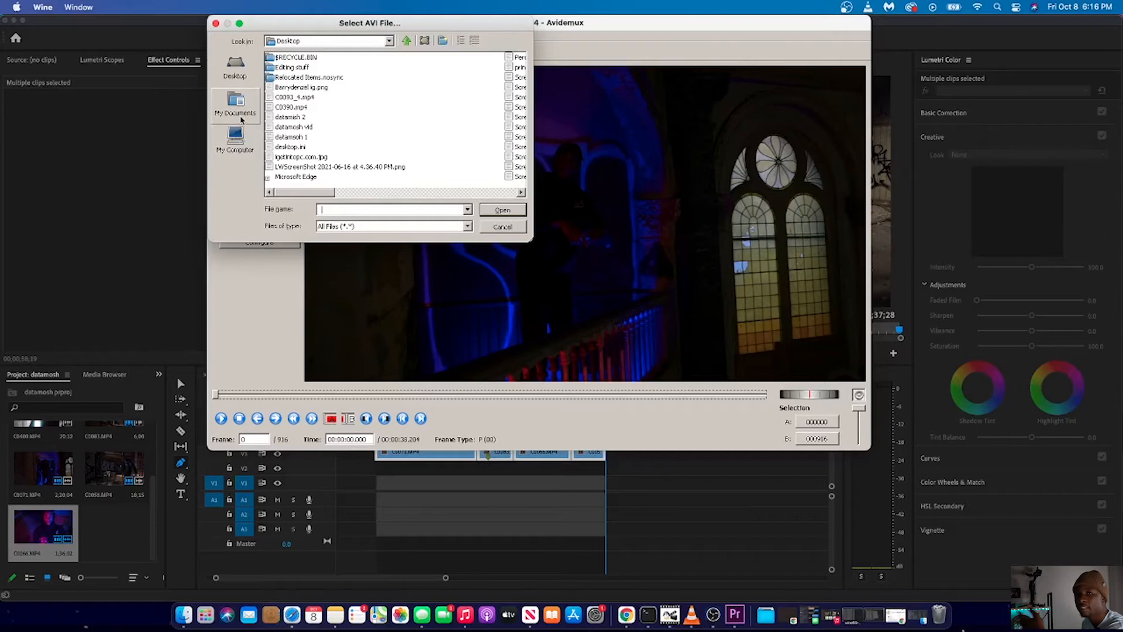
{"action": "mouse_move", "coordinate": [236, 66]}
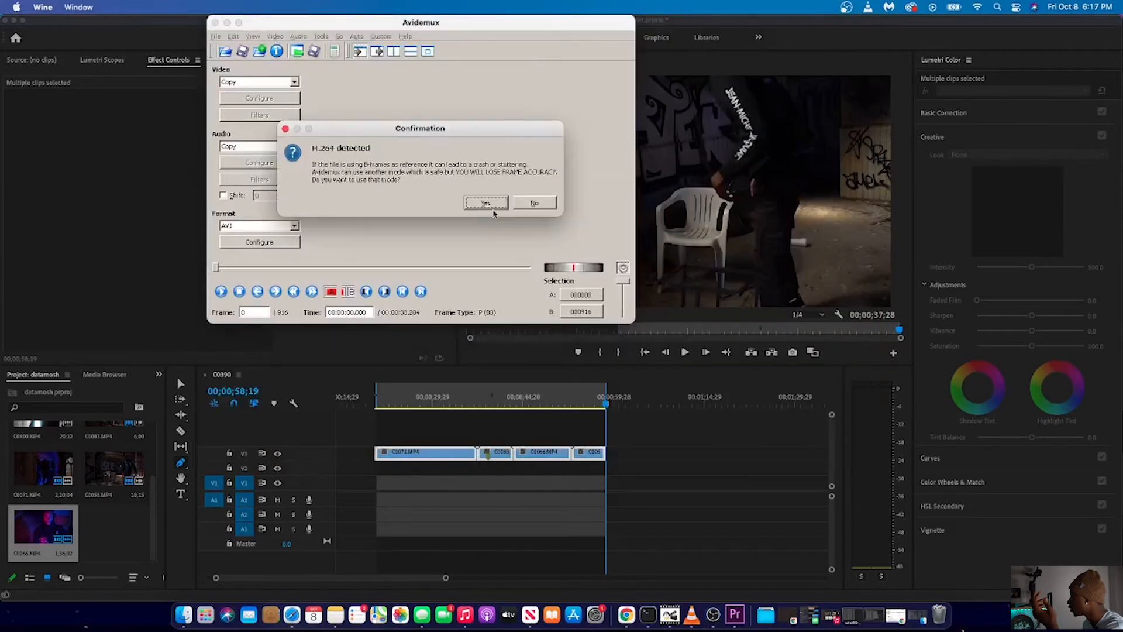
Step: Confirm the H.264 prompt and give the Xvid encoder a 999999999 maximum I-frame interval
{"action": "left_click", "coordinate": [485, 203]}
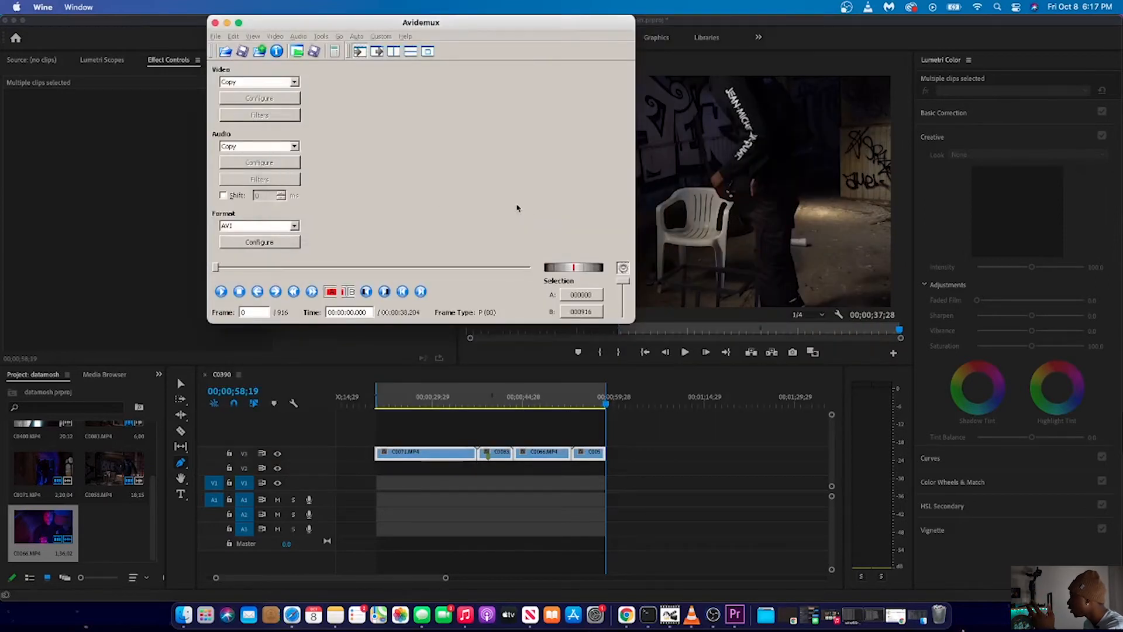
{"action": "mouse_move", "coordinate": [519, 208]}
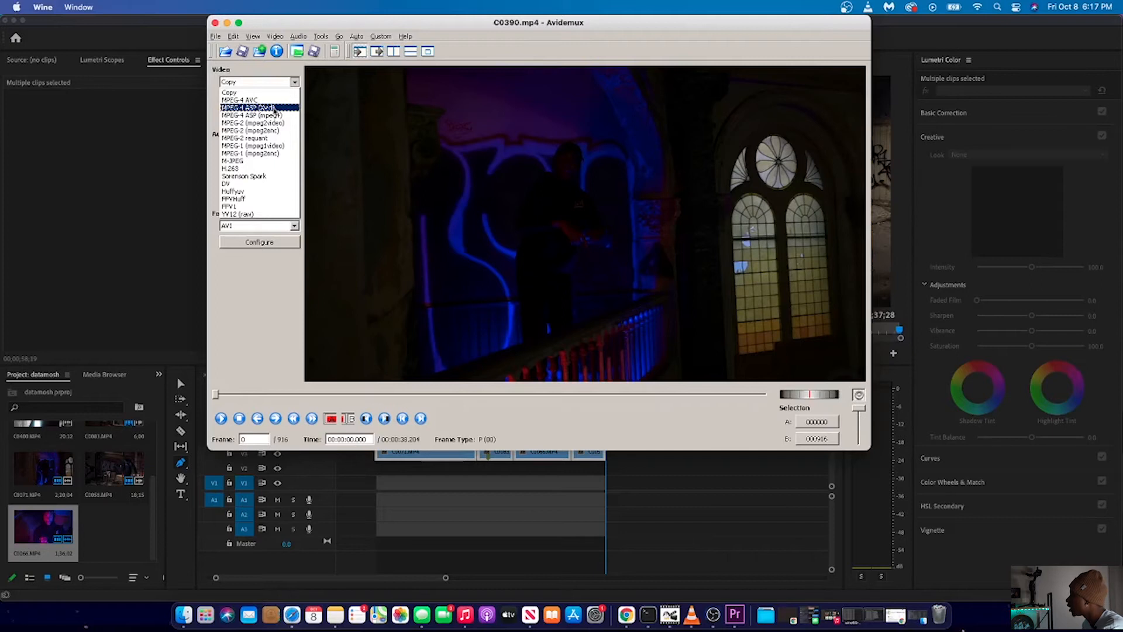
{"action": "left_click", "coordinate": [258, 108]}
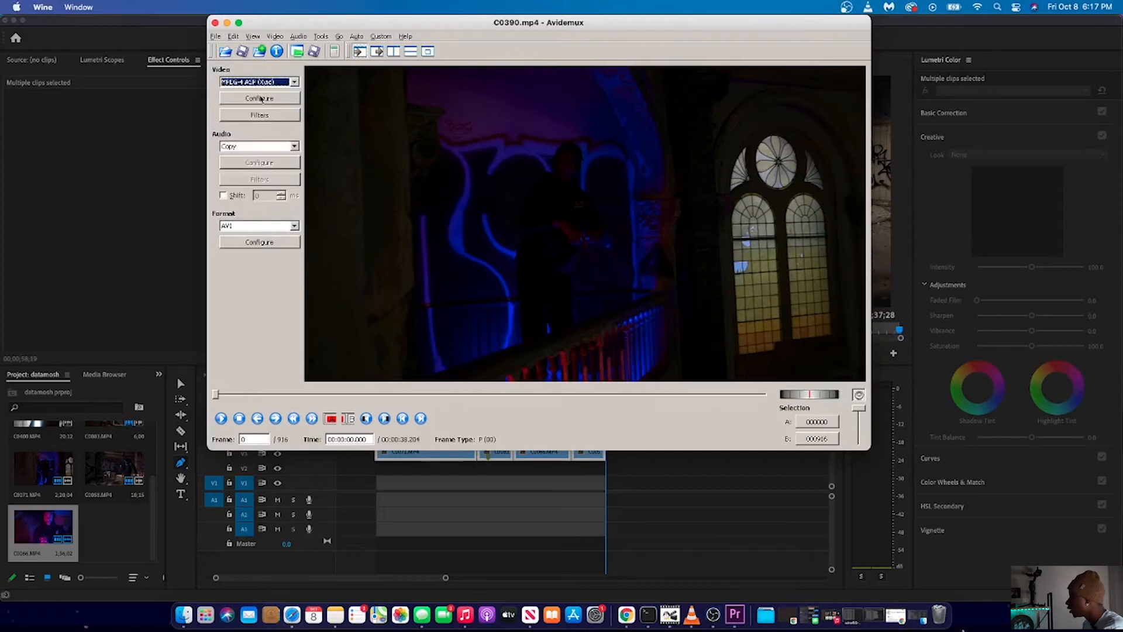
{"action": "left_click", "coordinate": [259, 98]}
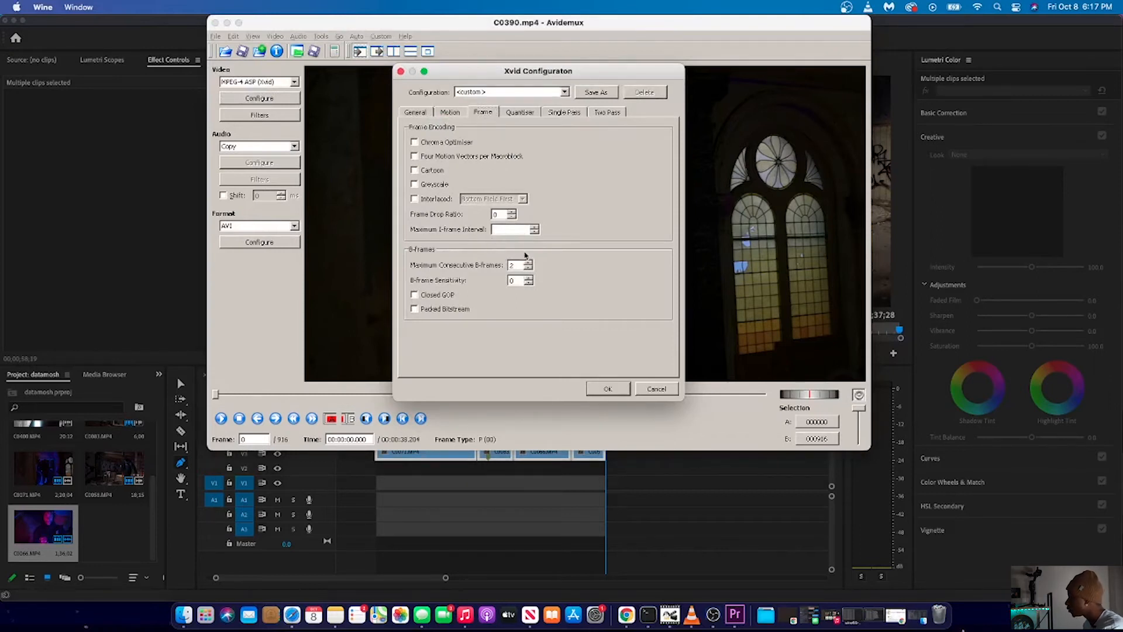
{"action": "type", "text": "9"}
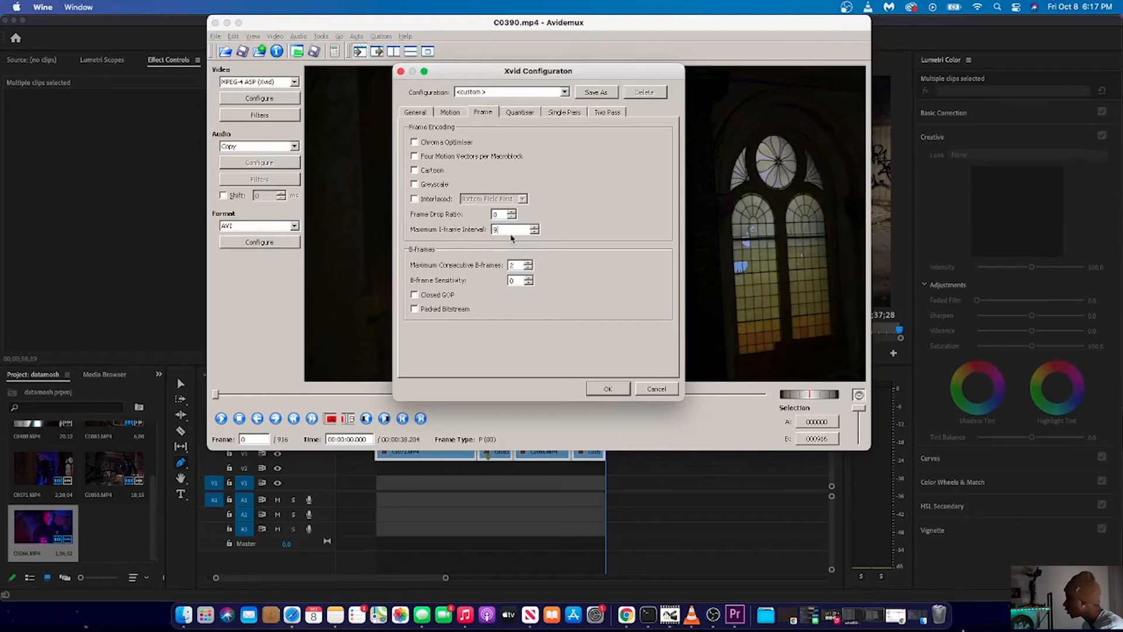
{"action": "type", "text": "999999999"}
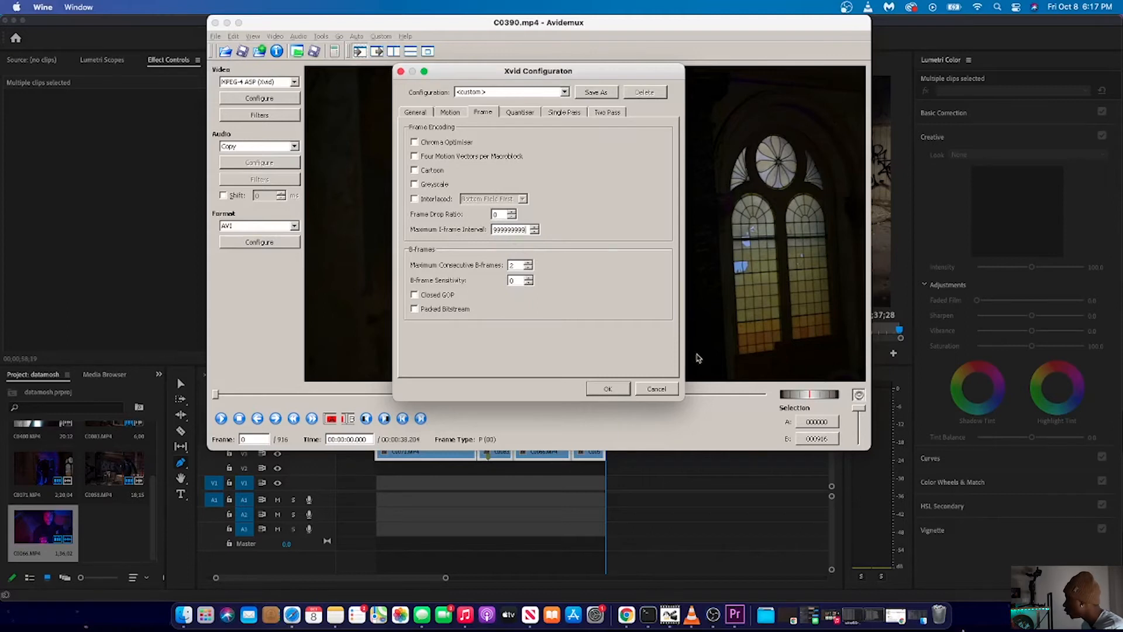
{"action": "left_click", "coordinate": [607, 388]}
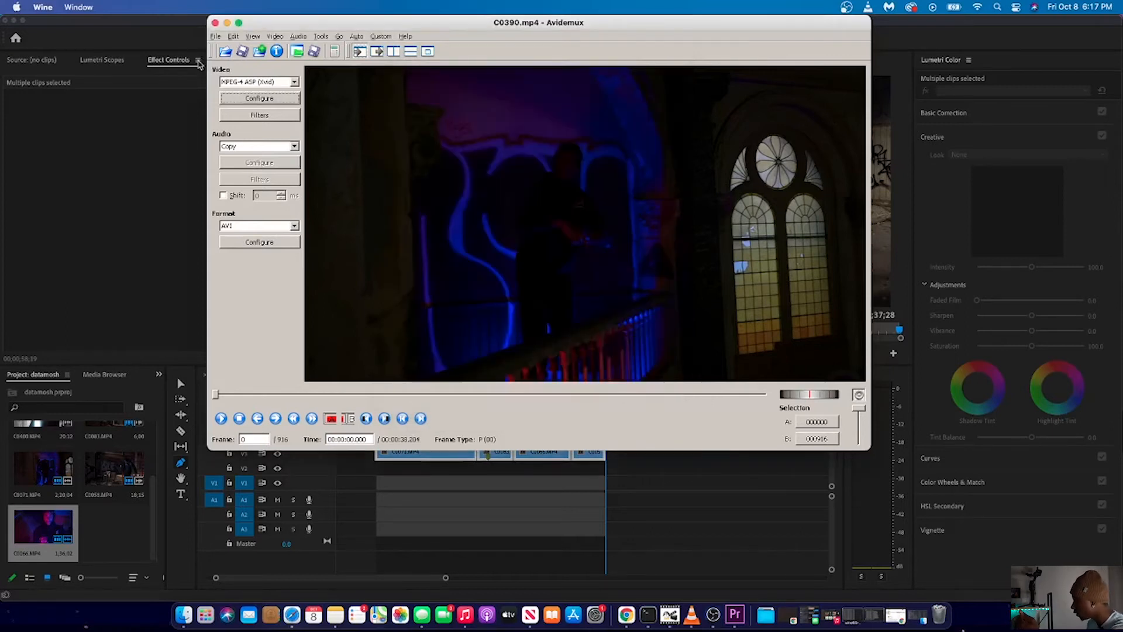
Step: Set the video output back to Copy without re-encoding
{"action": "left_click", "coordinate": [293, 81]}
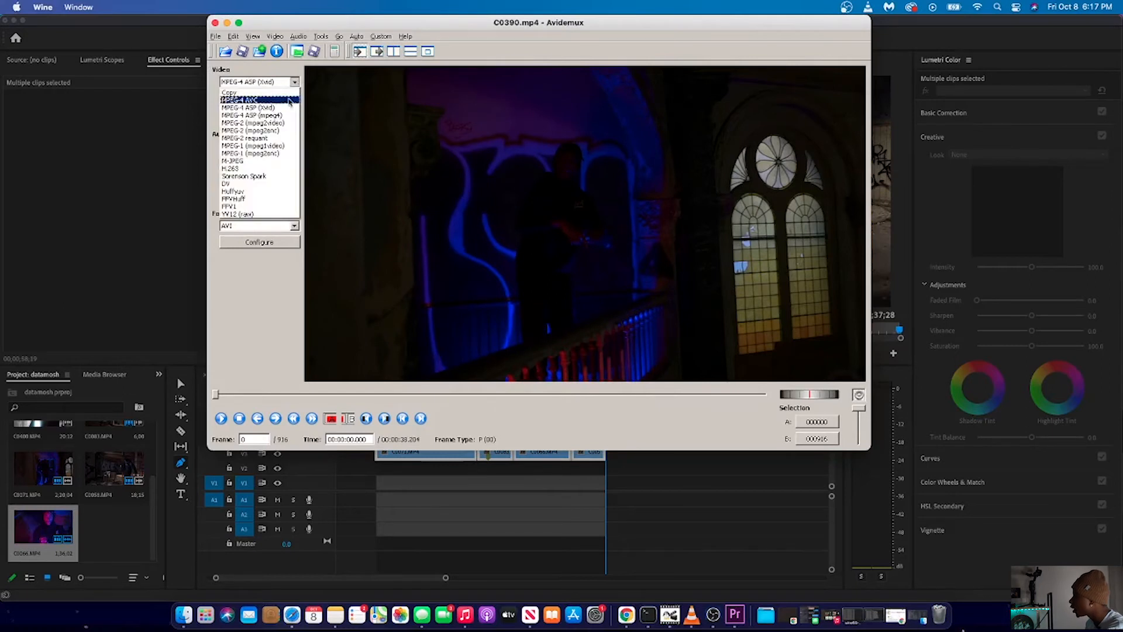
{"action": "left_click", "coordinate": [254, 81]}
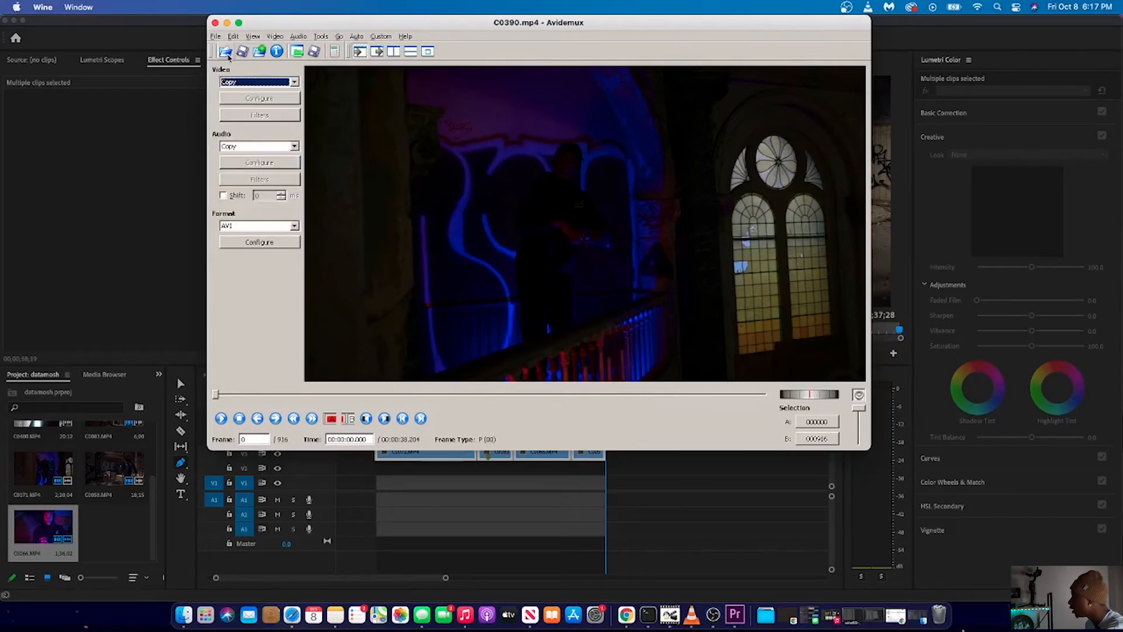
{"action": "mouse_move", "coordinate": [243, 51]}
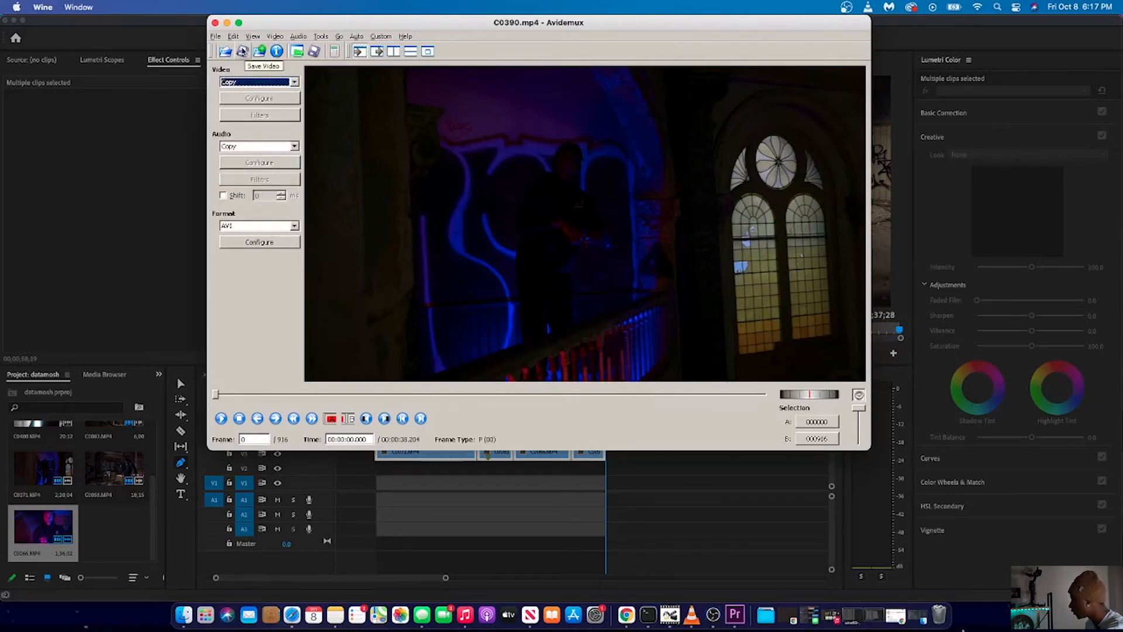
Step: Save the clip to the Desktop as 'datamosh video' and dismiss the Done message
{"action": "left_click", "coordinate": [243, 51]}
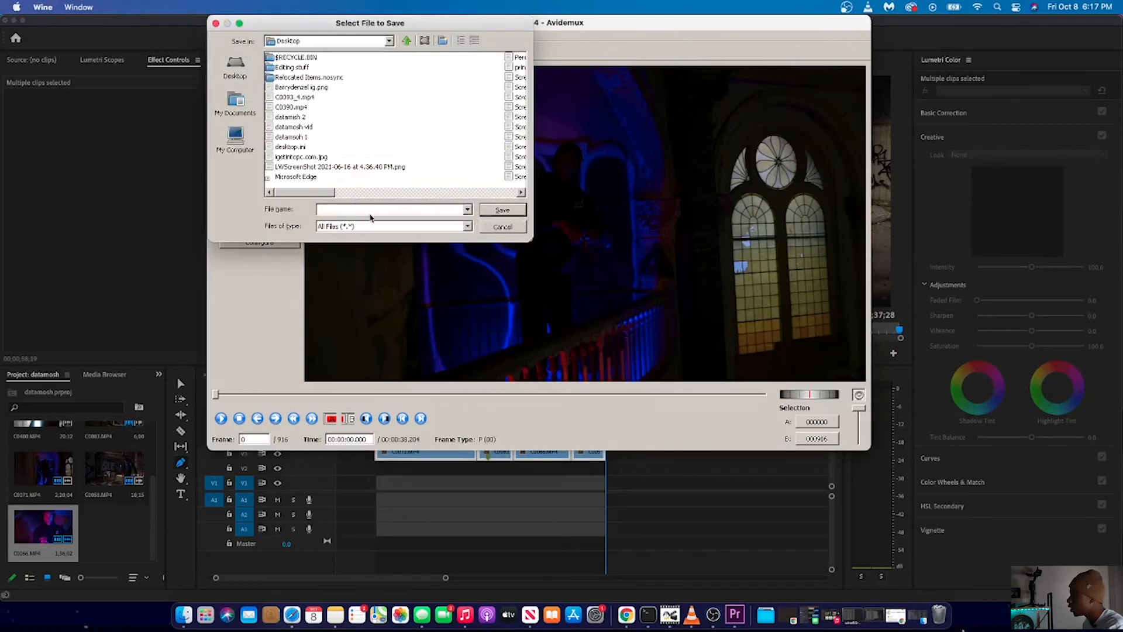
{"action": "type", "text": "datamosh video"}
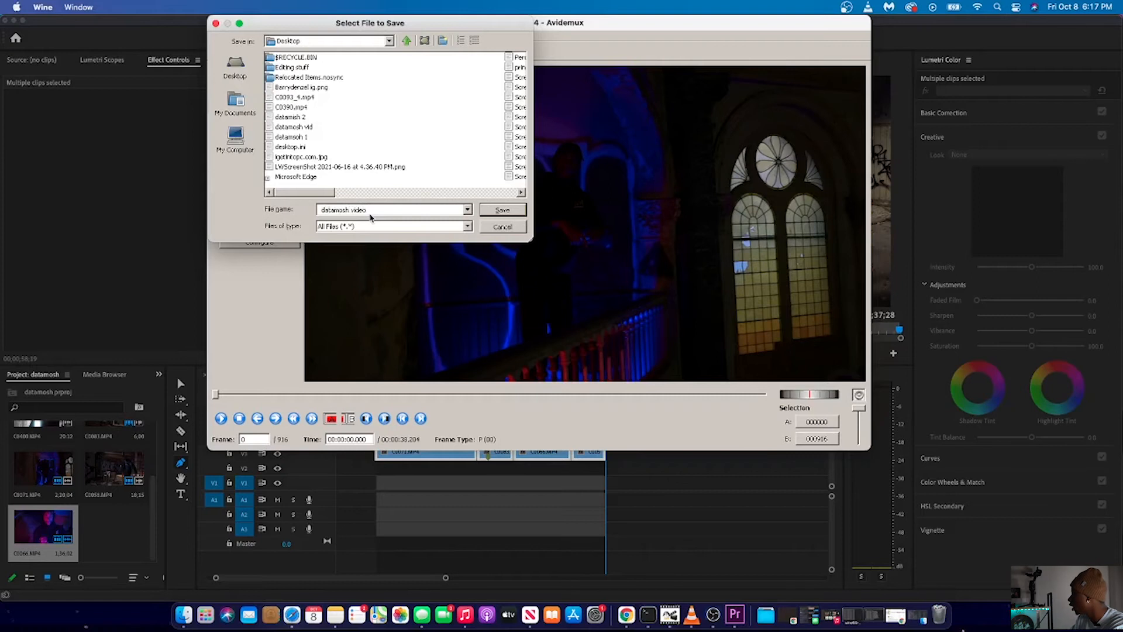
{"action": "left_click", "coordinate": [502, 210]}
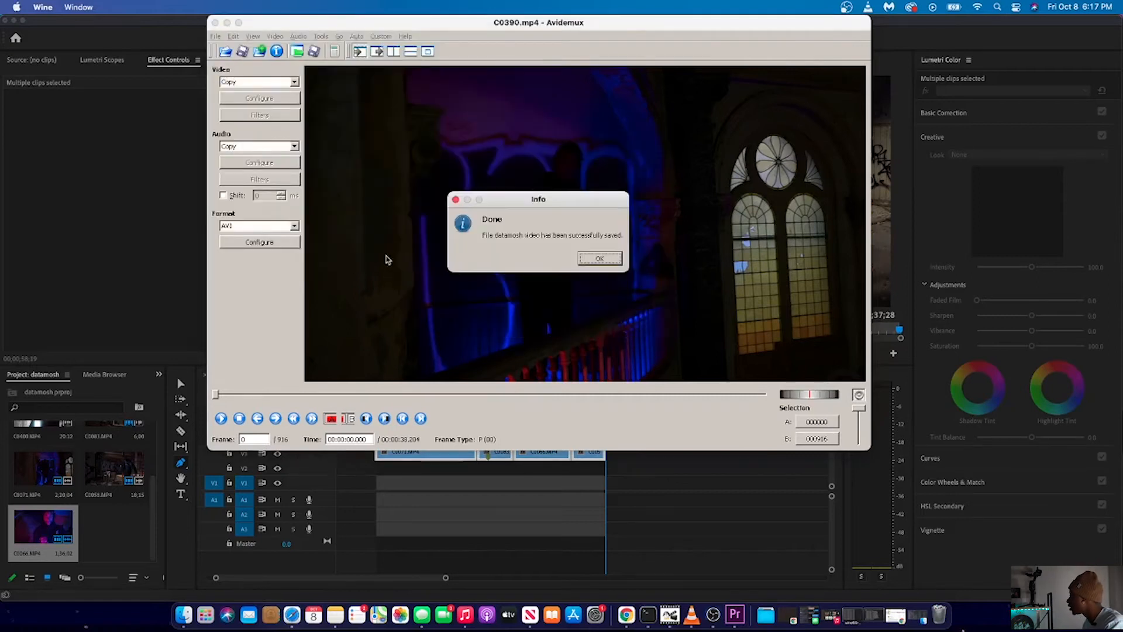
{"action": "left_click", "coordinate": [599, 258]}
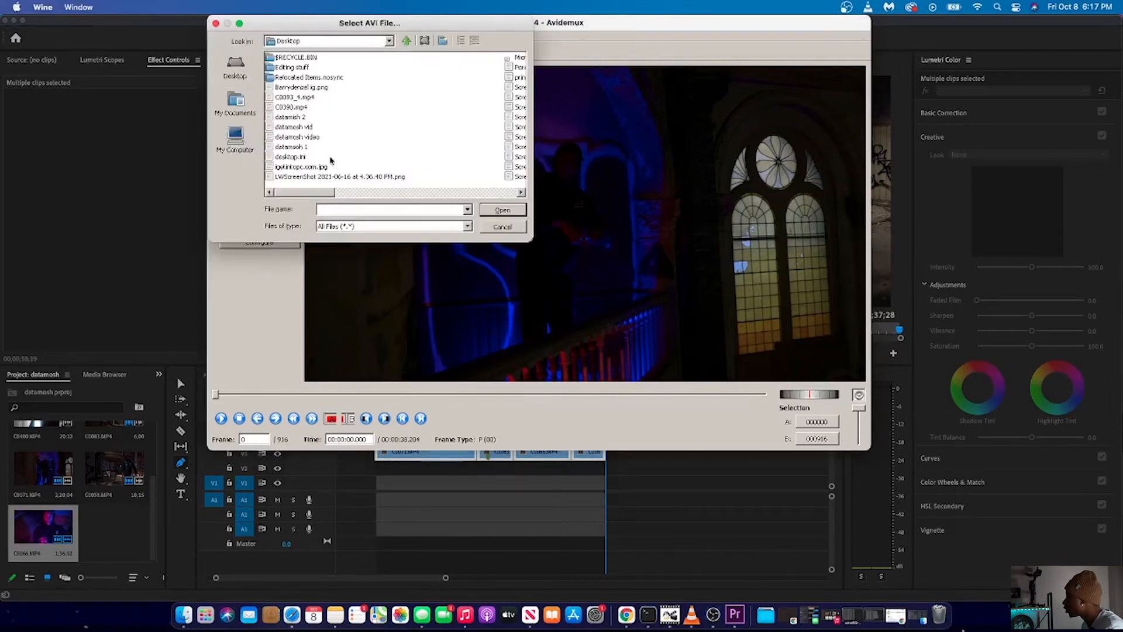
Step: Load the saved 'datamosh video' file and answer the index rebuild prompt
{"action": "left_click", "coordinate": [297, 137]}
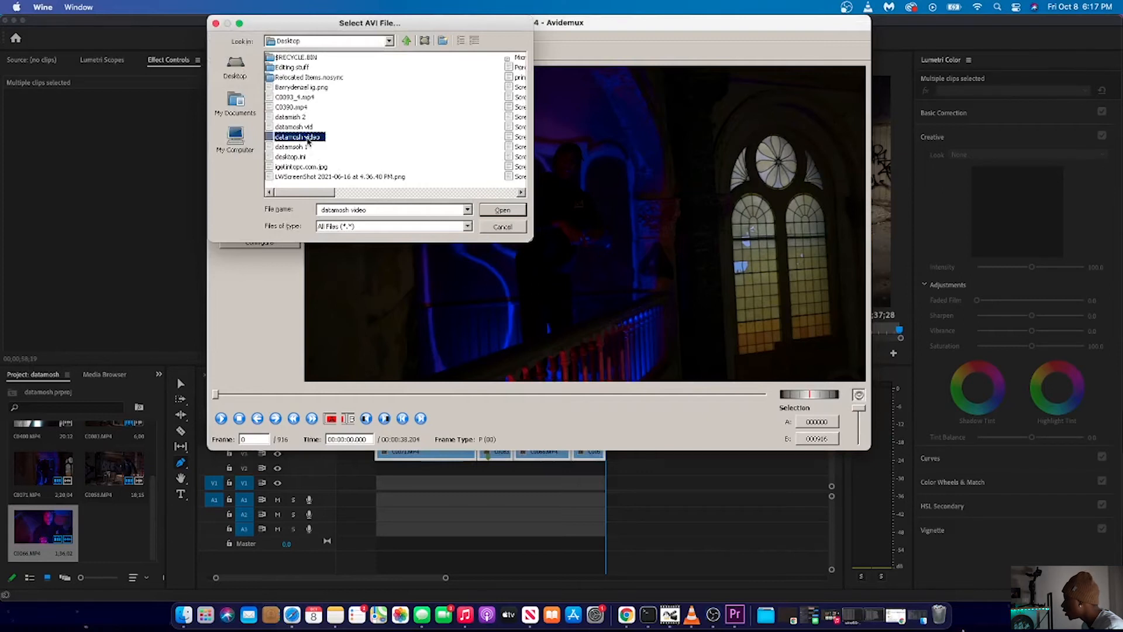
{"action": "left_click", "coordinate": [502, 210]}
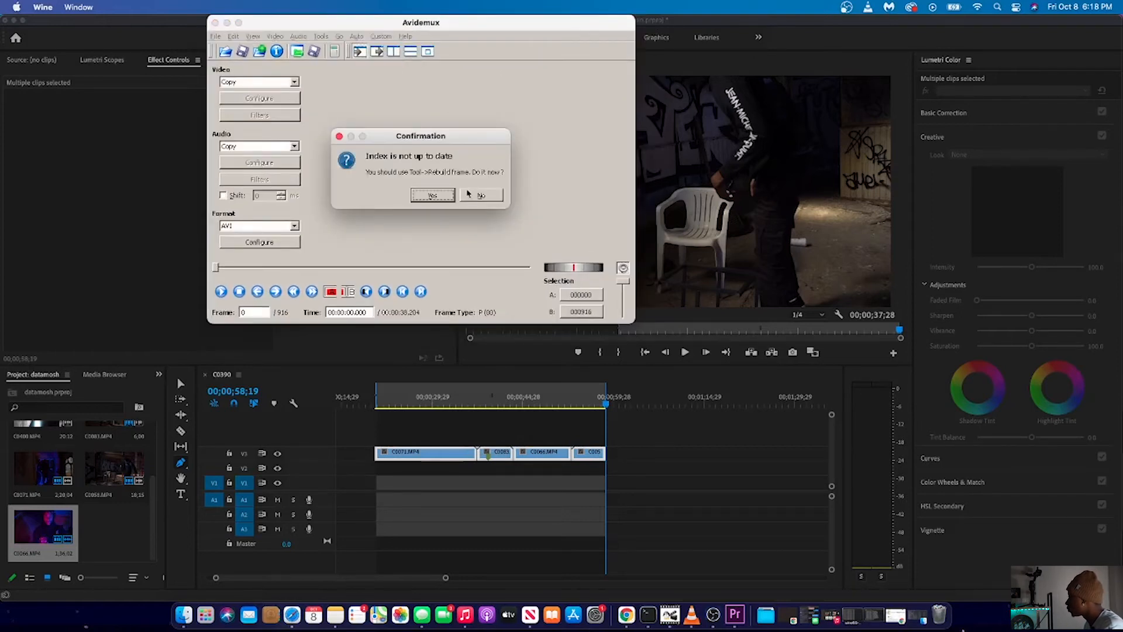
{"action": "left_click", "coordinate": [480, 195]}
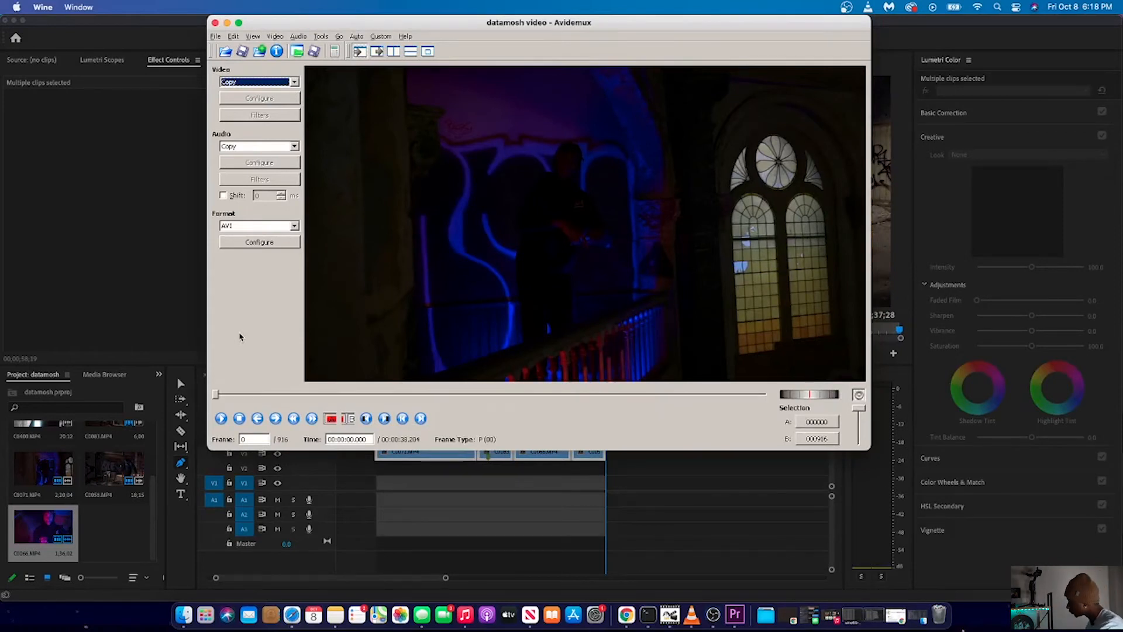
{"action": "mouse_move", "coordinate": [264, 381]}
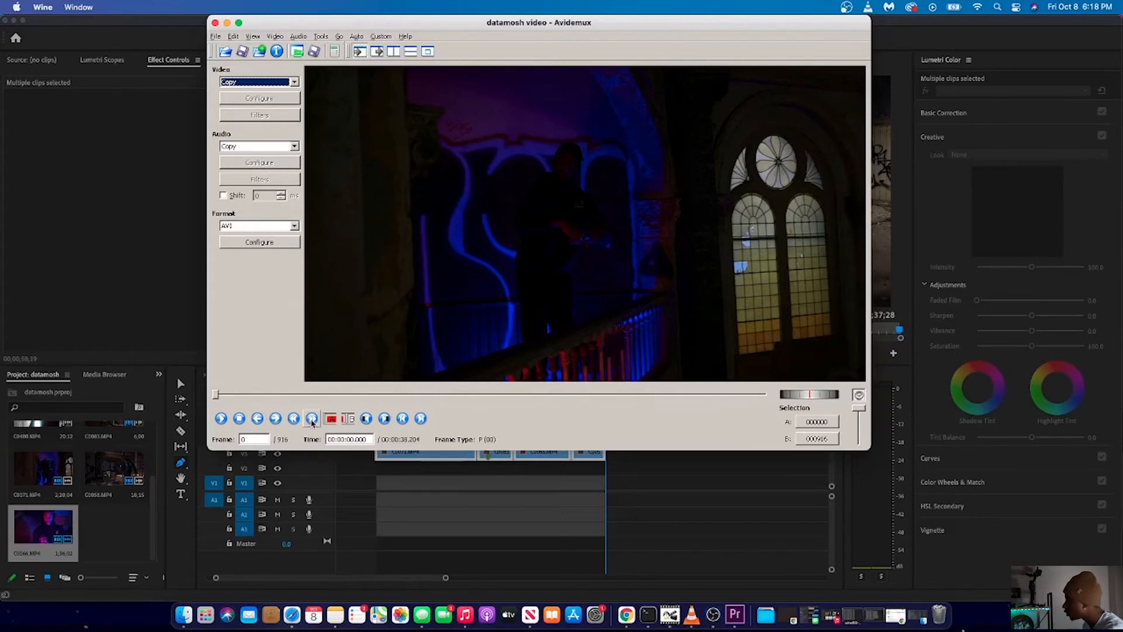
Step: Step through the keyframes to locate the I-frame at a shot change
{"action": "left_click", "coordinate": [311, 418]}
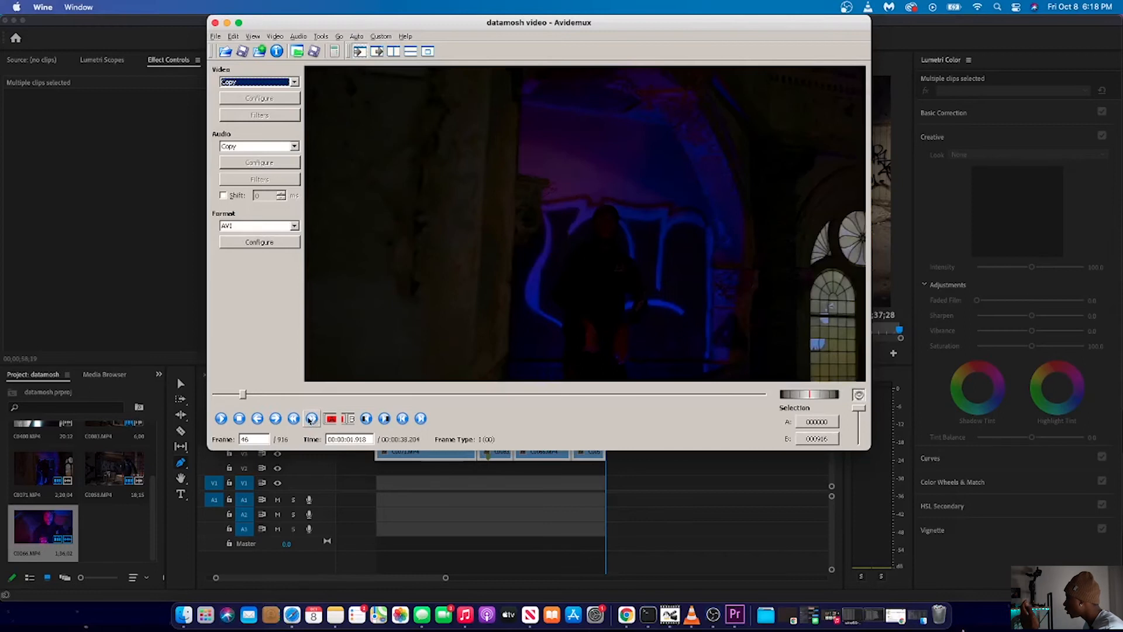
{"action": "left_click", "coordinate": [330, 419]}
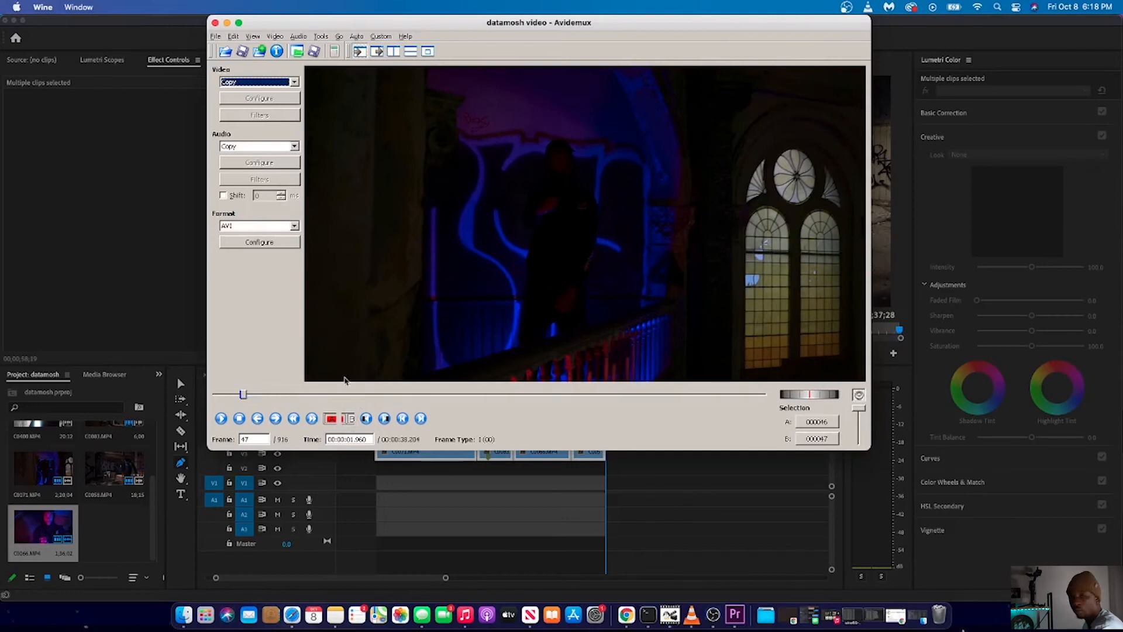
{"action": "left_click", "coordinate": [214, 36]}
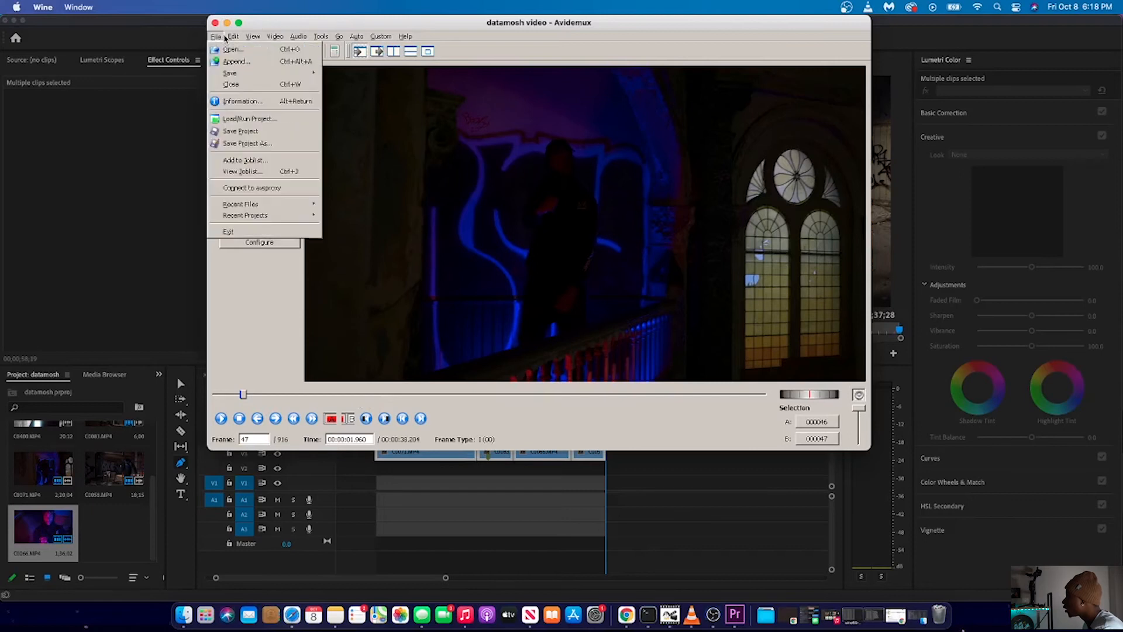
{"action": "left_click", "coordinate": [233, 36]}
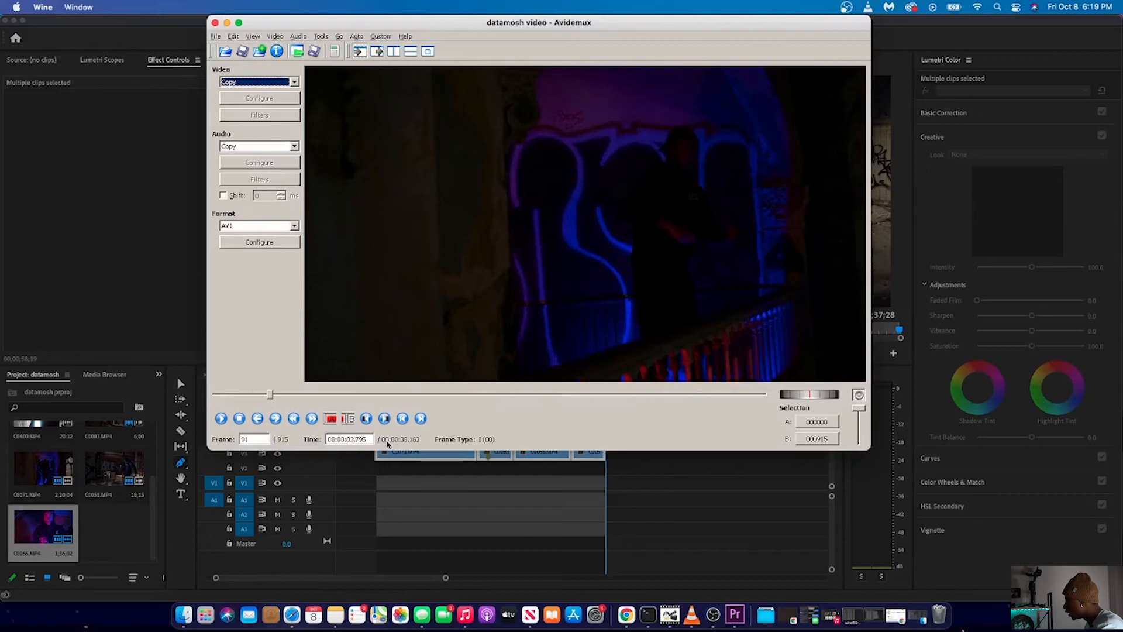
Step: Mark frames 91 to 92 with A and B and delete that I-frame
{"action": "left_click", "coordinate": [330, 418]}
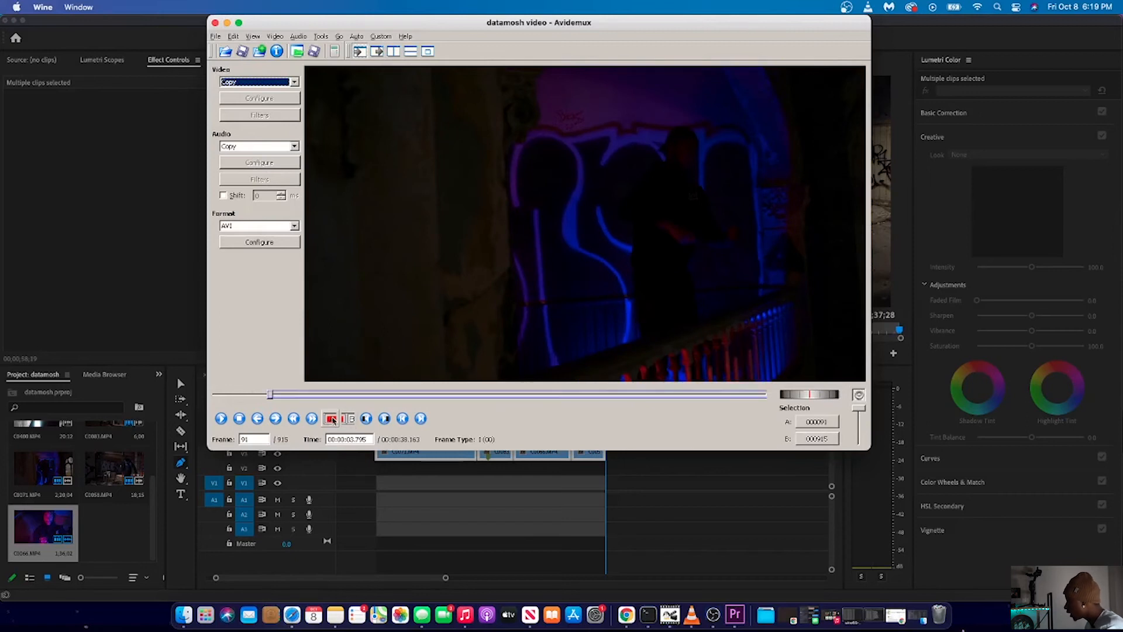
{"action": "left_click", "coordinate": [347, 418]}
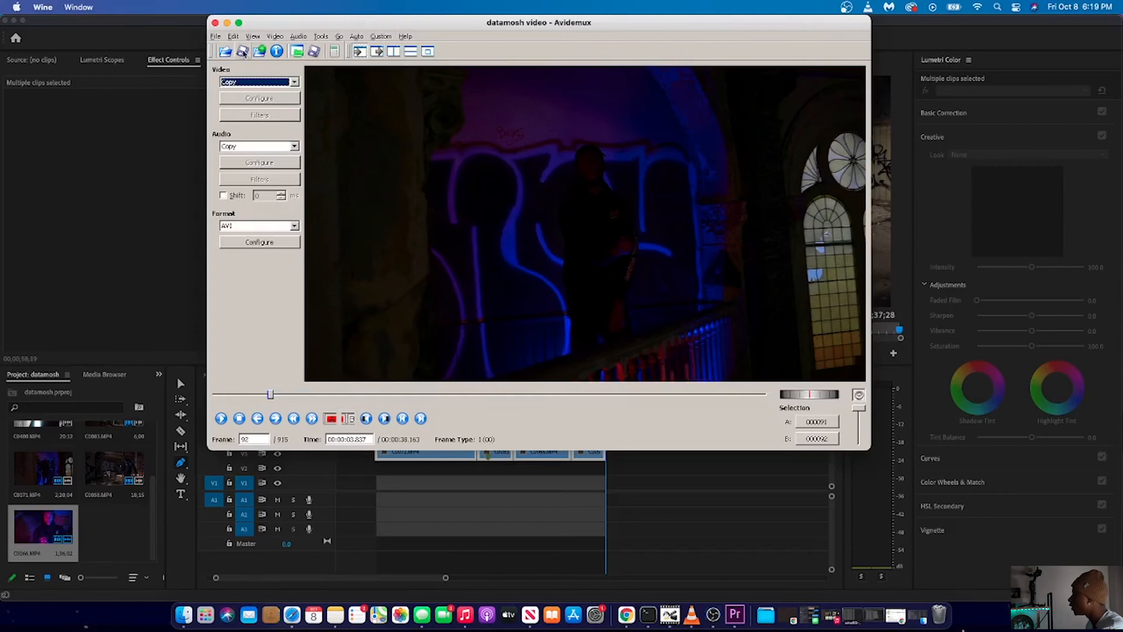
{"action": "left_click", "coordinate": [234, 36]}
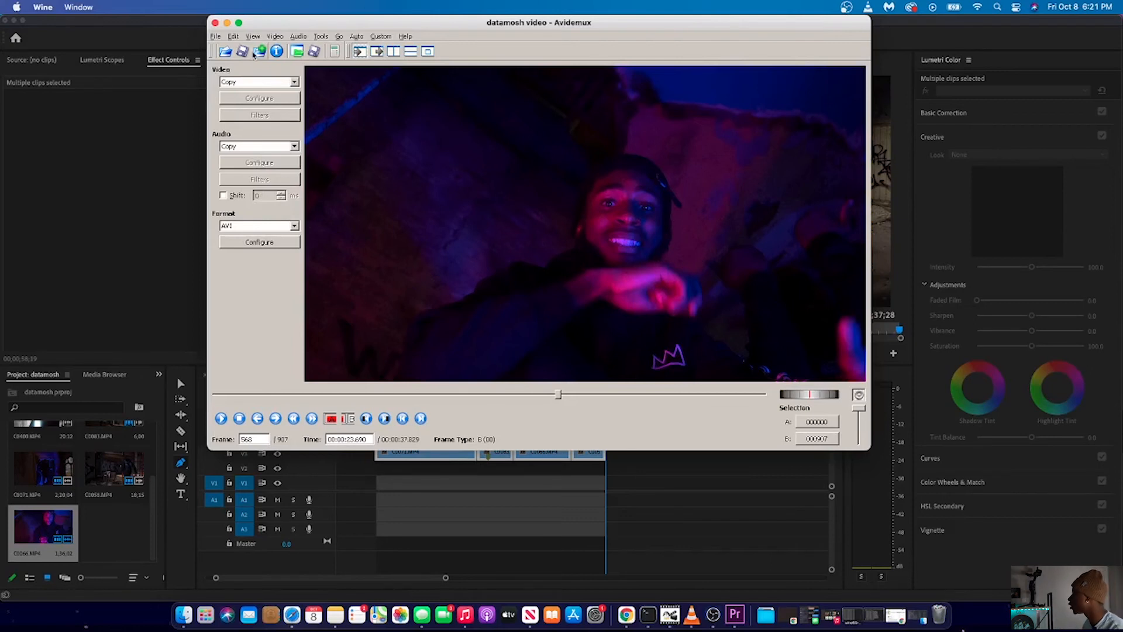
Step: Save the edited clip to the Desktop as 'datamosh video 2' and dismiss the Done message
{"action": "left_click", "coordinate": [243, 51]}
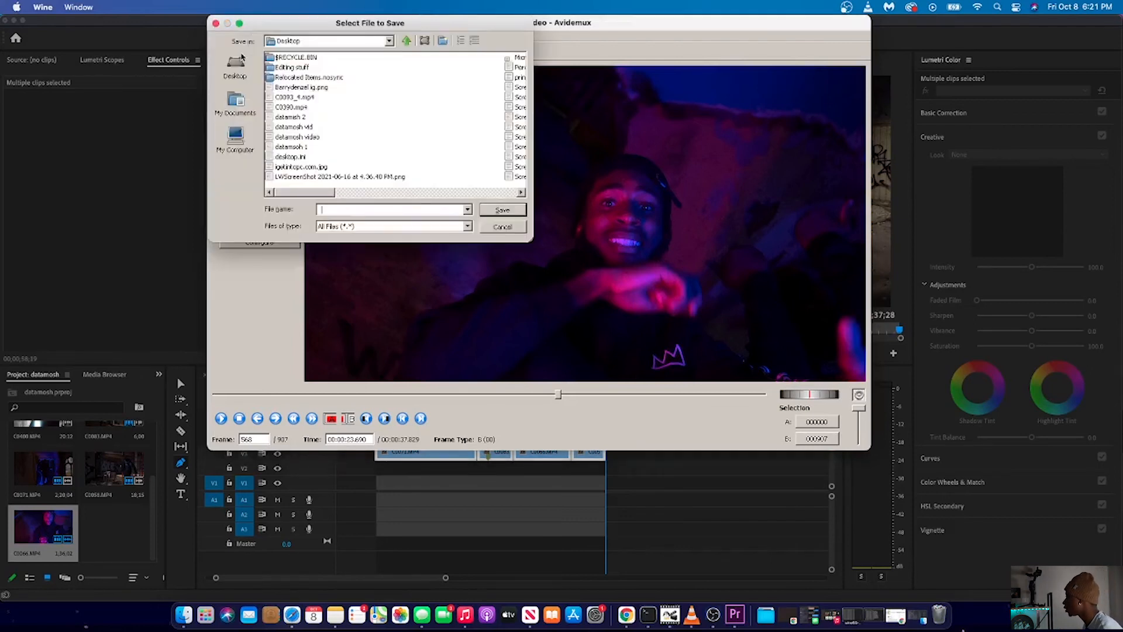
{"action": "type", "text": "data"}
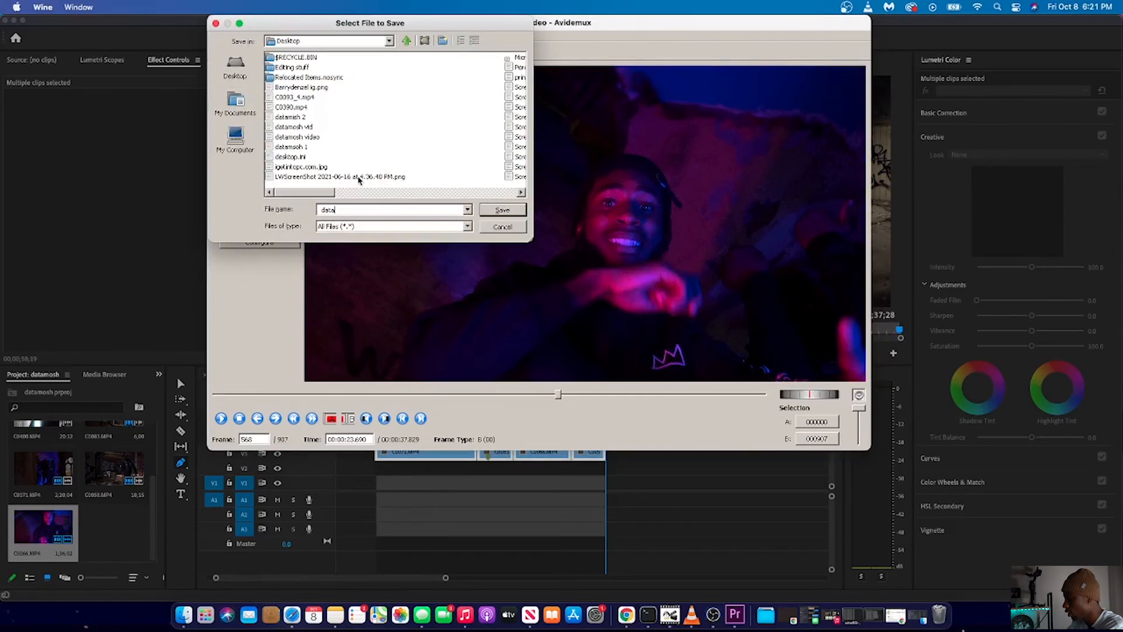
{"action": "type", "text": "mosh vdeo 2"}
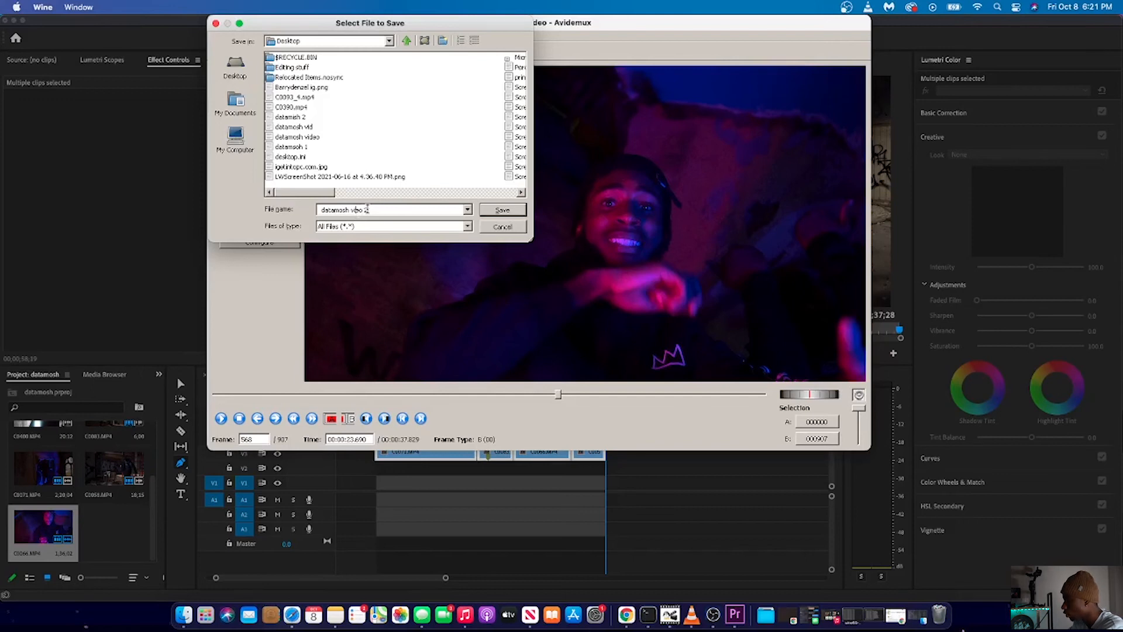
{"action": "left_click", "coordinate": [502, 209]}
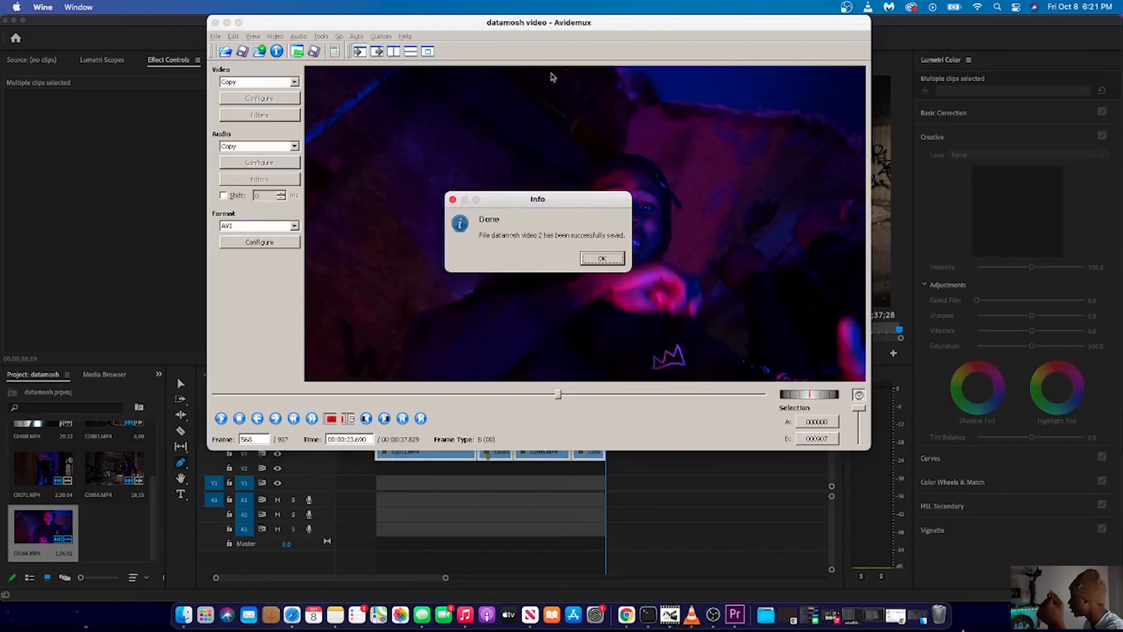
{"action": "left_click", "coordinate": [601, 257]}
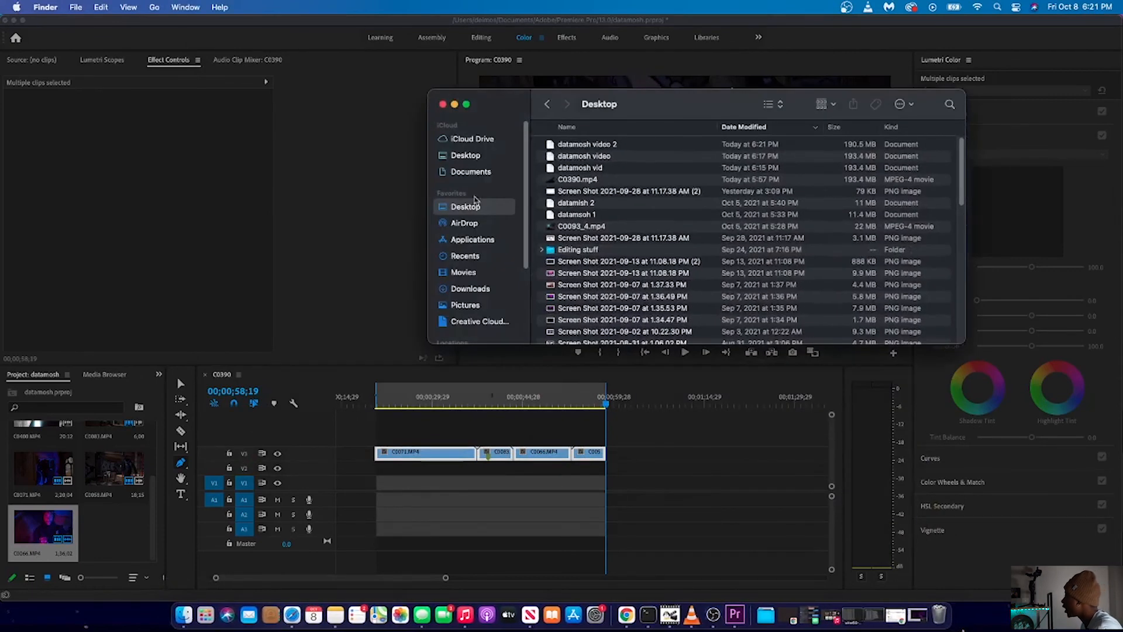
{"action": "mouse_move", "coordinate": [623, 174]}
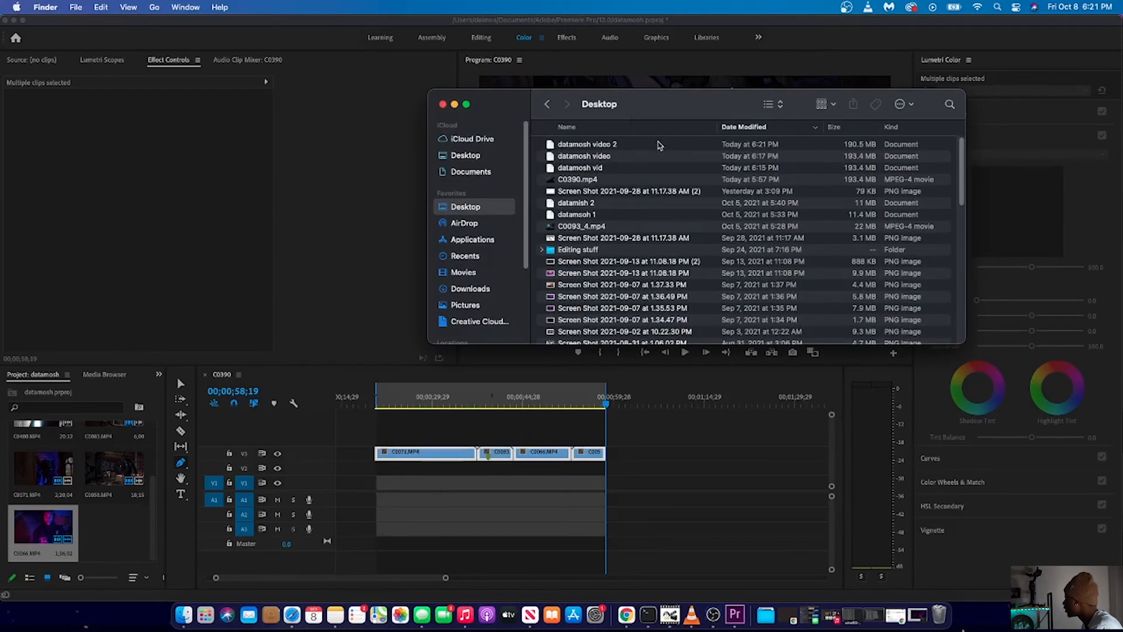
Step: Show info for the new 'datamosh video 2' file in Finder
{"action": "right_click", "coordinate": [587, 144]}
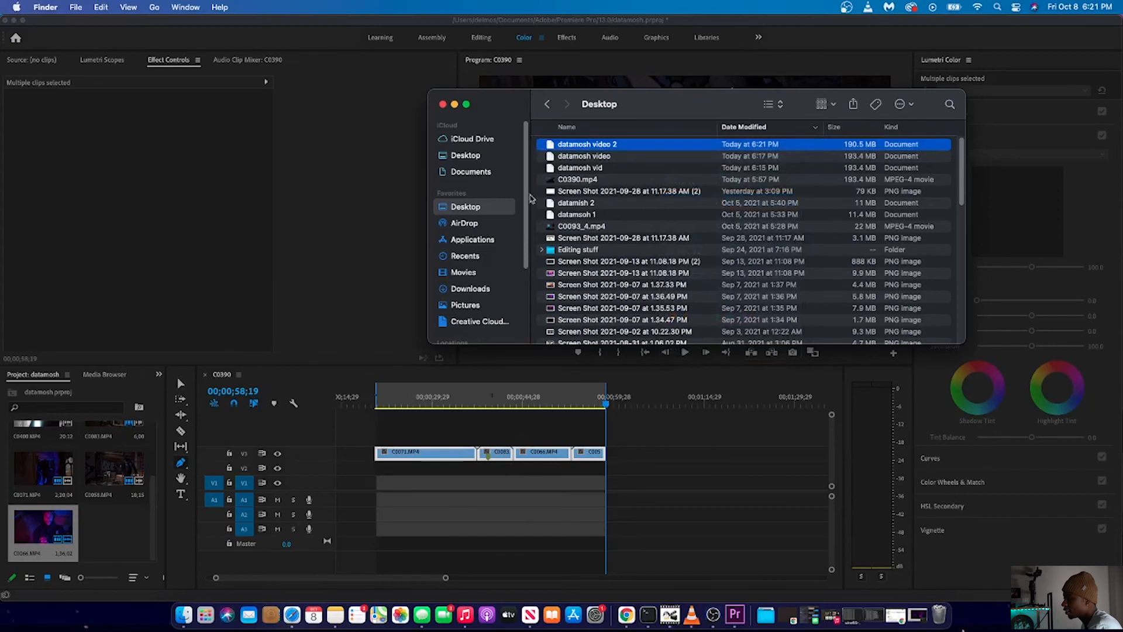
{"action": "key", "text": "cmd+i"}
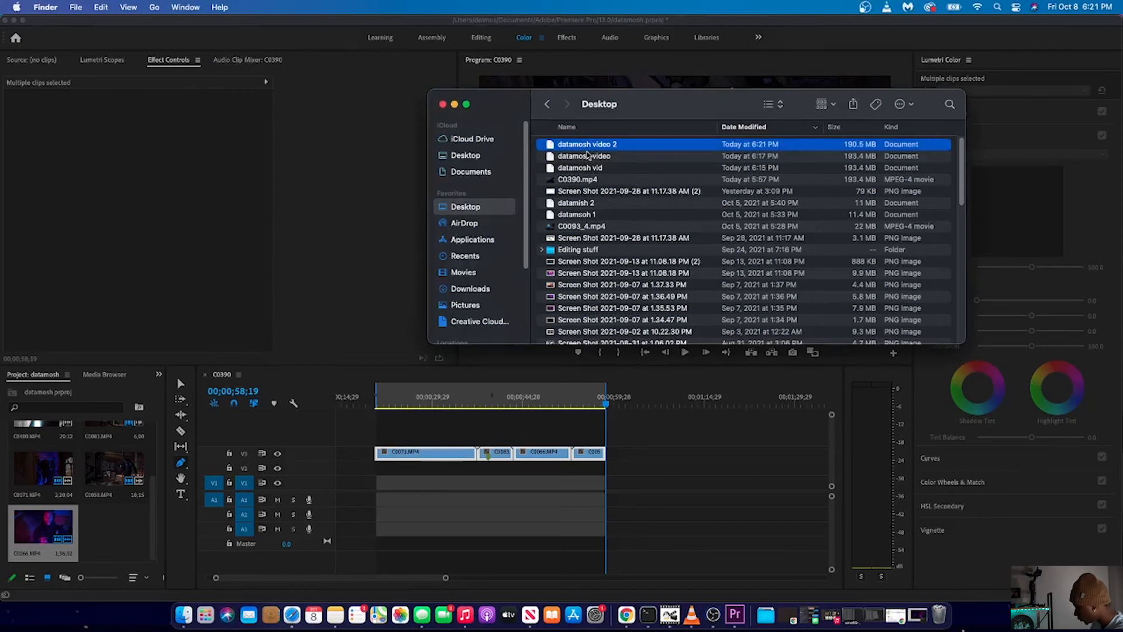
{"action": "mouse_move", "coordinate": [334, 615]}
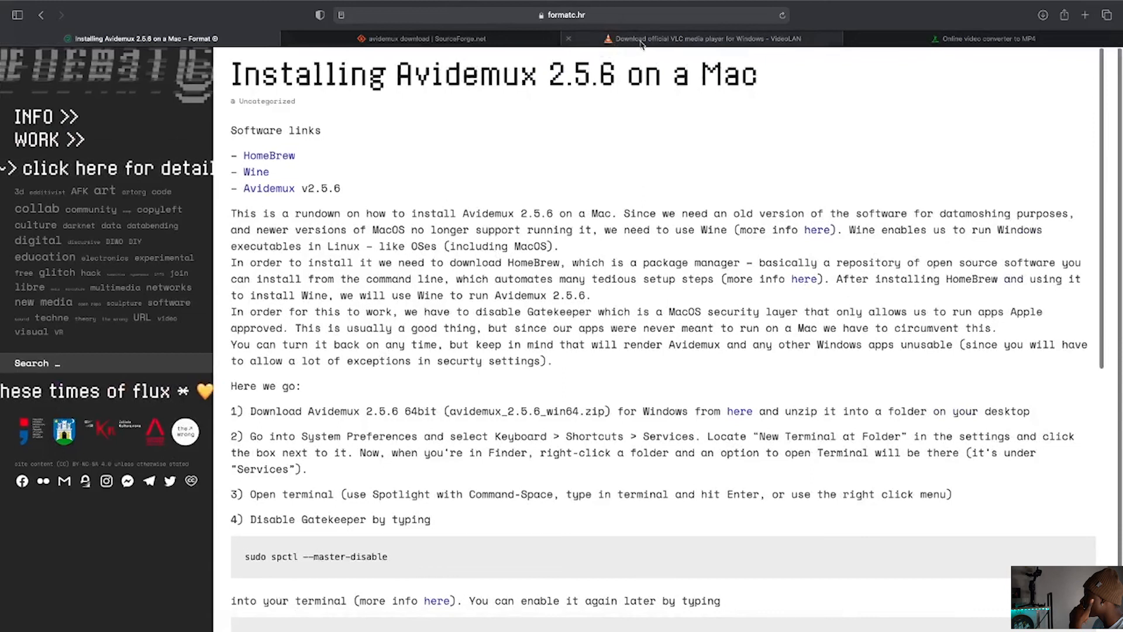
Step: Browse VideoLAN's VLC download options, view the Other Systems list, then return to the Windows page
{"action": "left_click", "coordinate": [704, 39]}
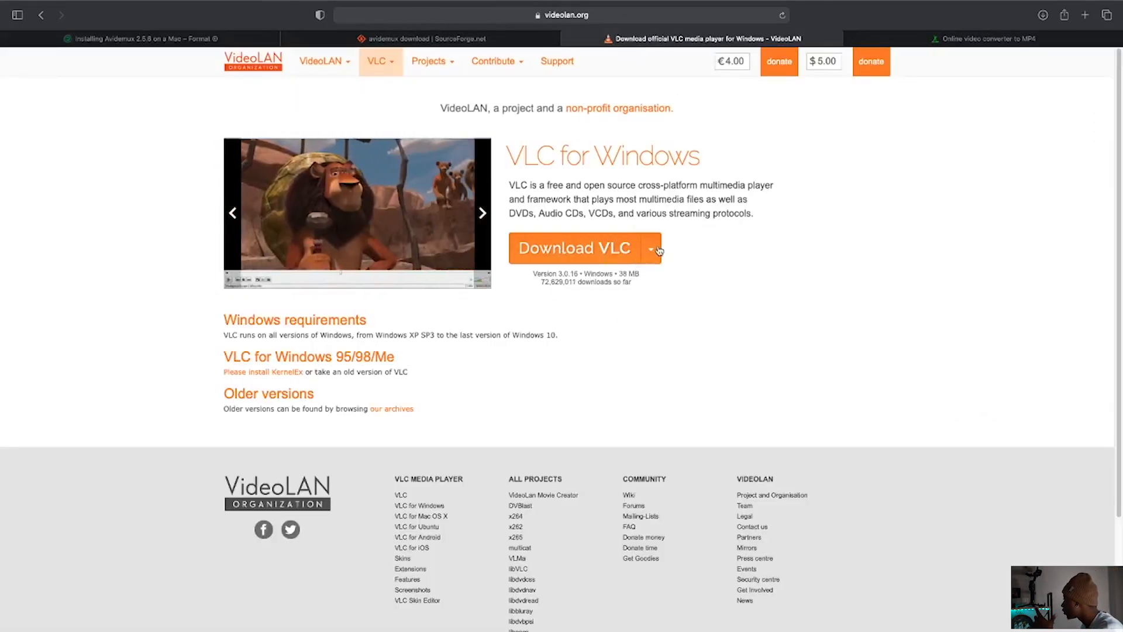
{"action": "left_click", "coordinate": [650, 248]}
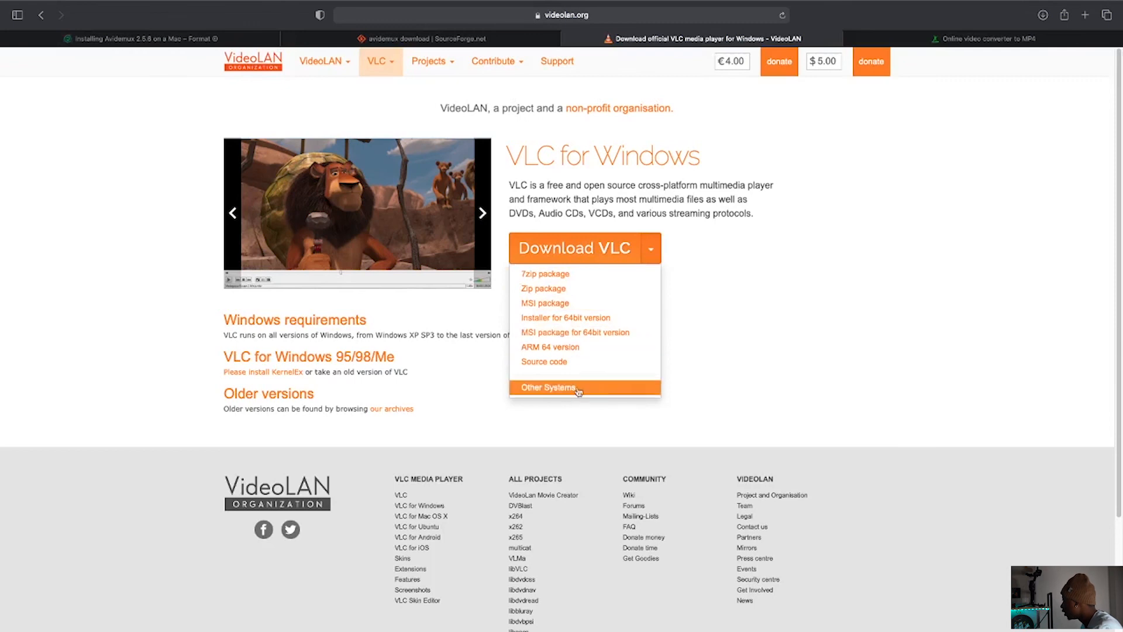
{"action": "left_click", "coordinate": [548, 388]}
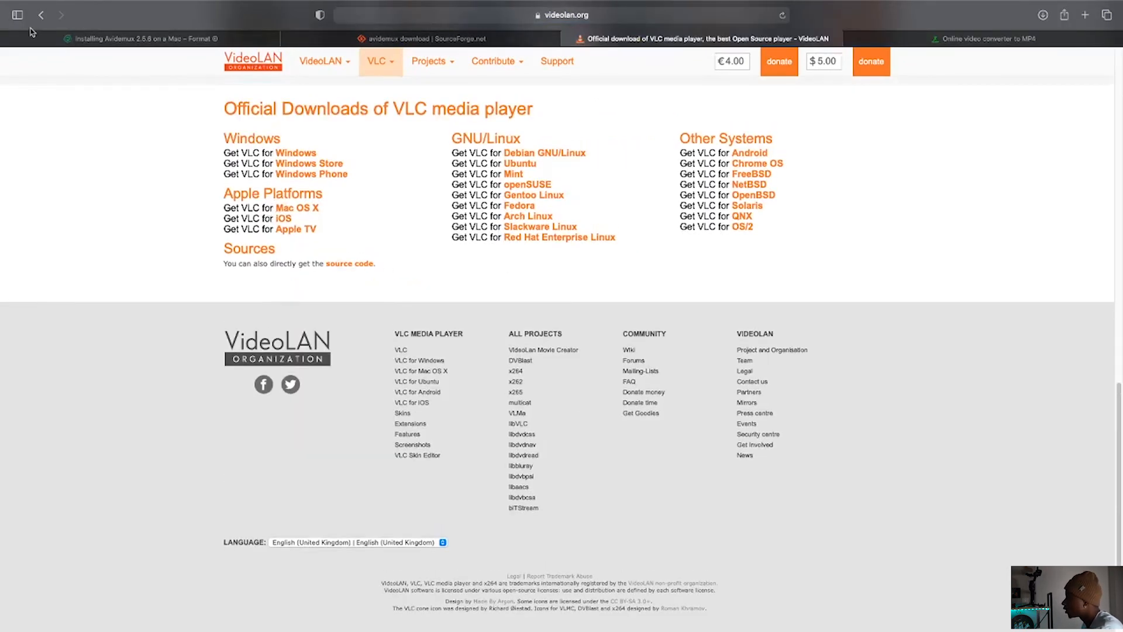
{"action": "left_click", "coordinate": [297, 152]}
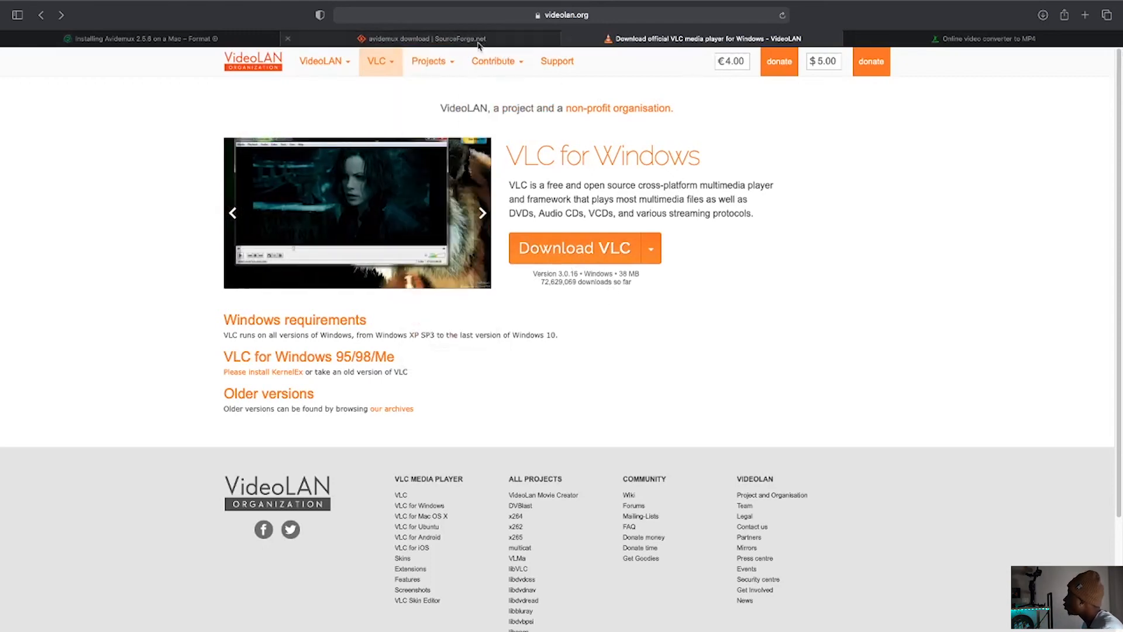
{"action": "left_click", "coordinate": [989, 38]}
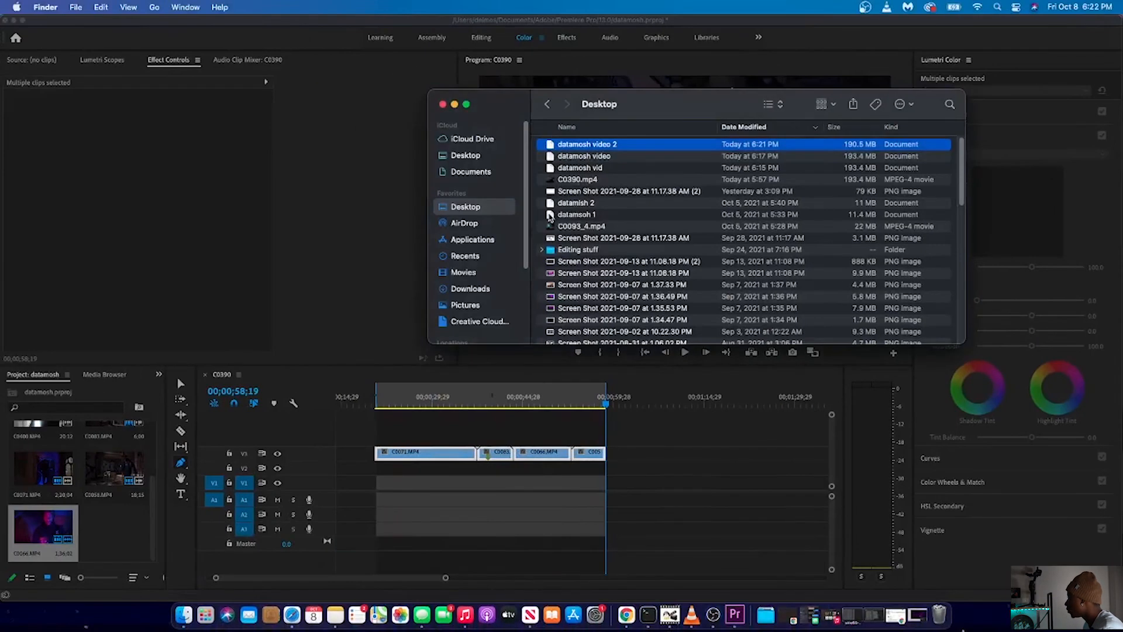
{"action": "mouse_move", "coordinate": [227, 614]}
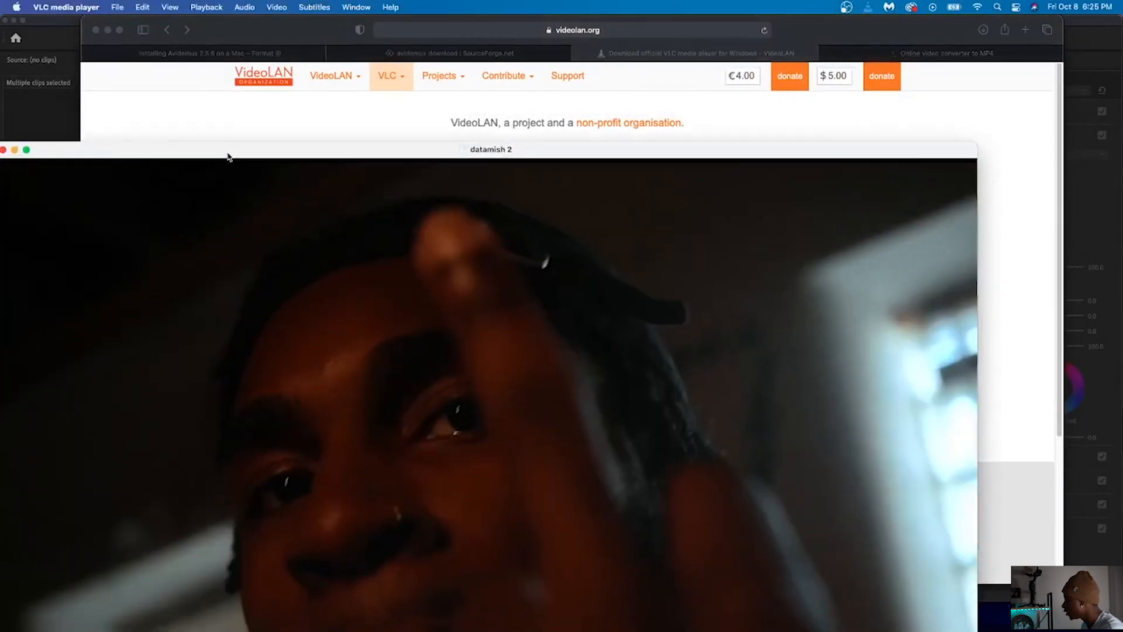
Step: Play 'datamosh video 2' in VLC and pause on a smeared datamoshed transition
{"action": "left_click", "coordinate": [147, 22]}
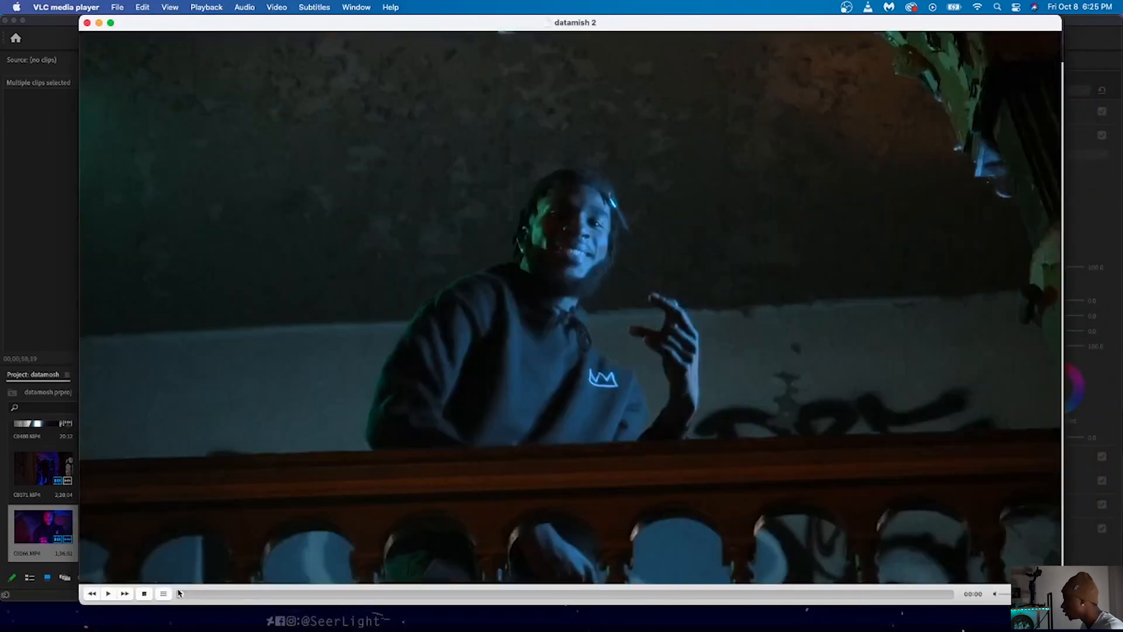
{"action": "left_click", "coordinate": [108, 593]}
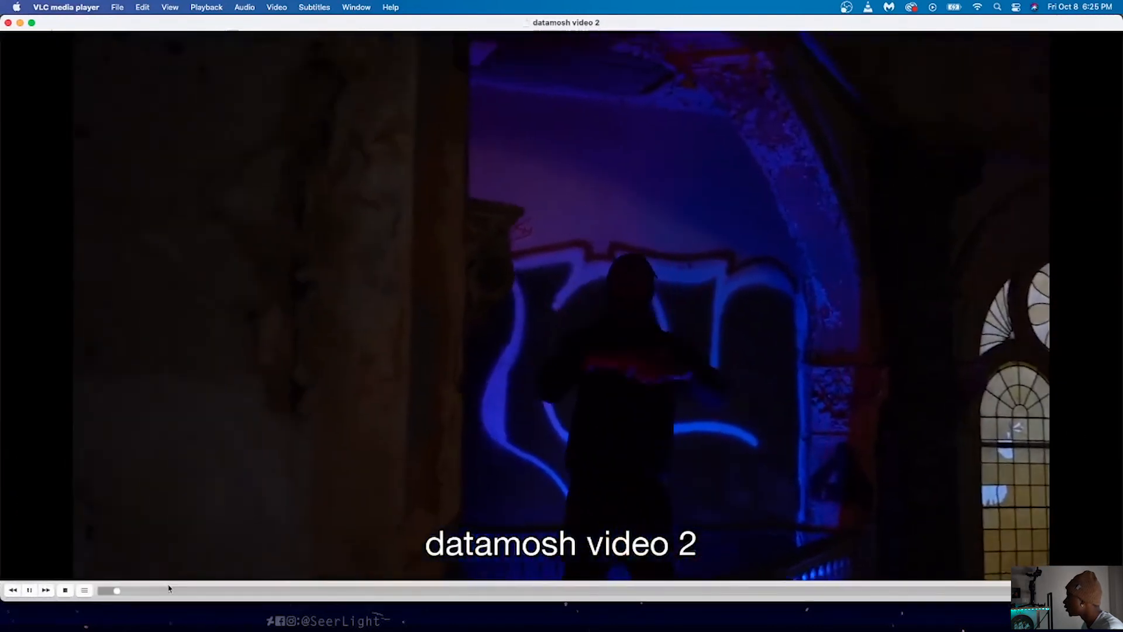
{"action": "left_click", "coordinate": [29, 590]}
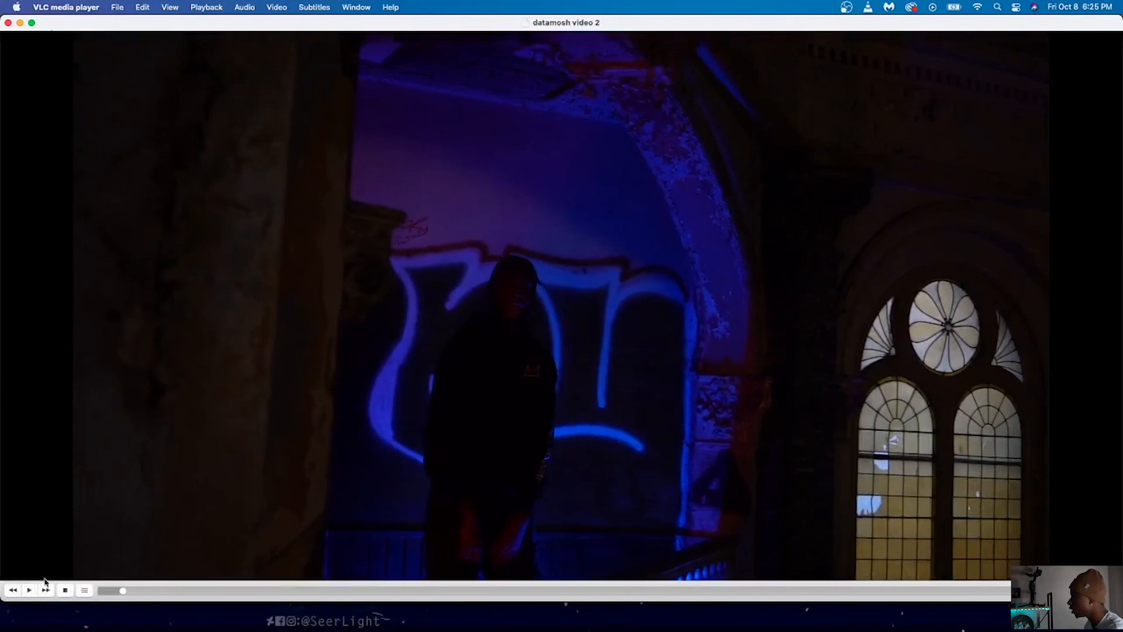